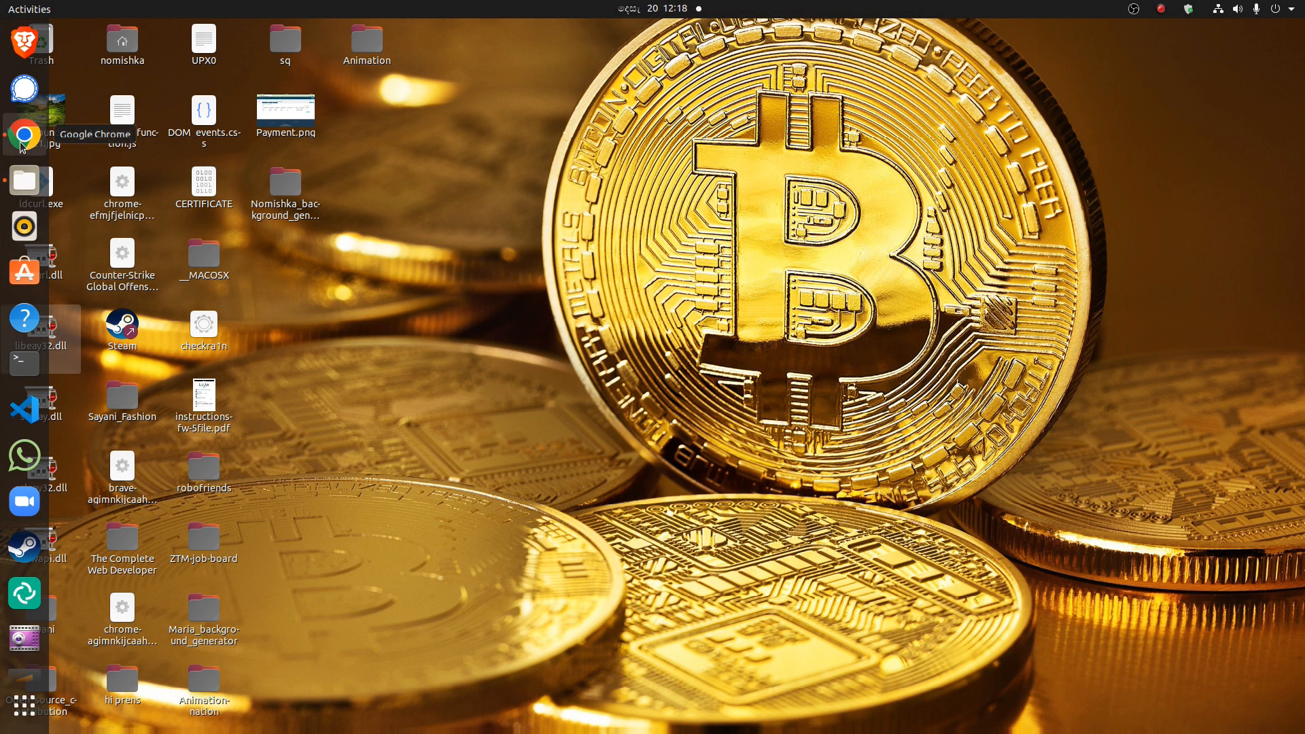
Step: Launch Chrome from the dock, visit lutris.net briefly, and land on a blank new tab
click(23, 134)
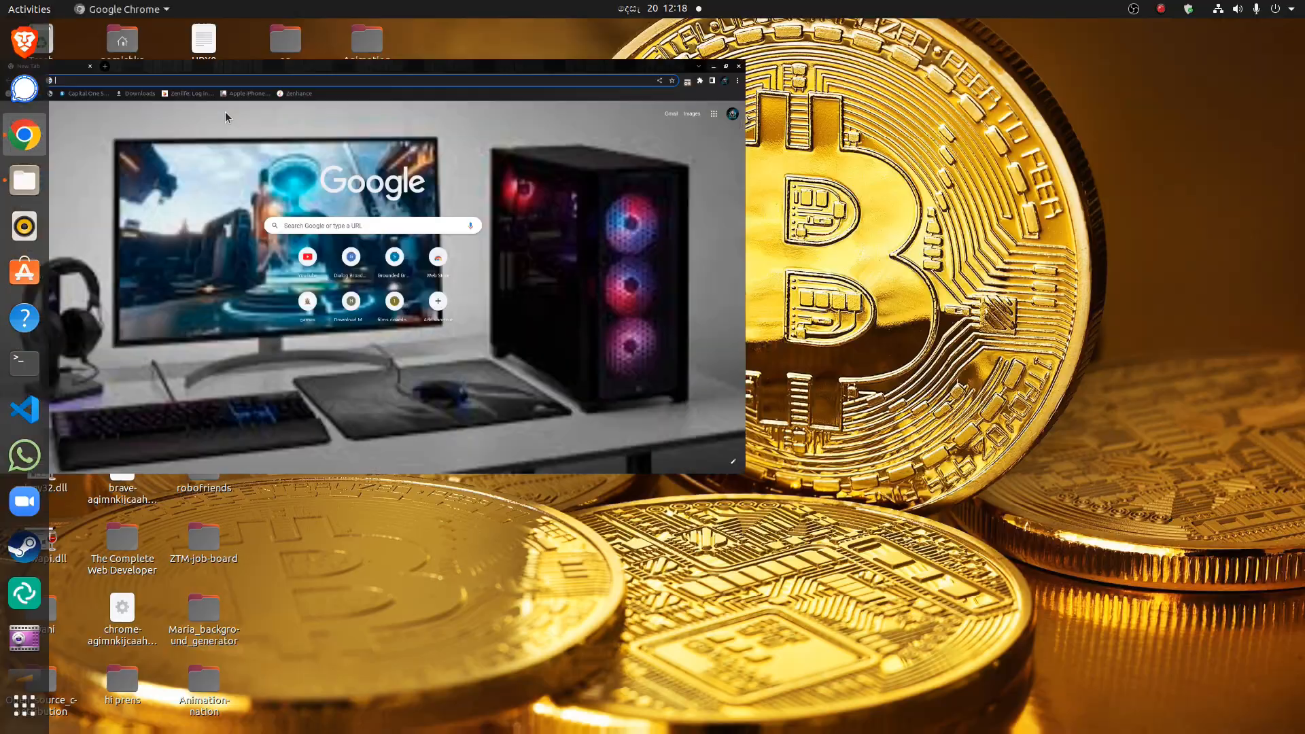
click(726, 80)
text(lutris.net)
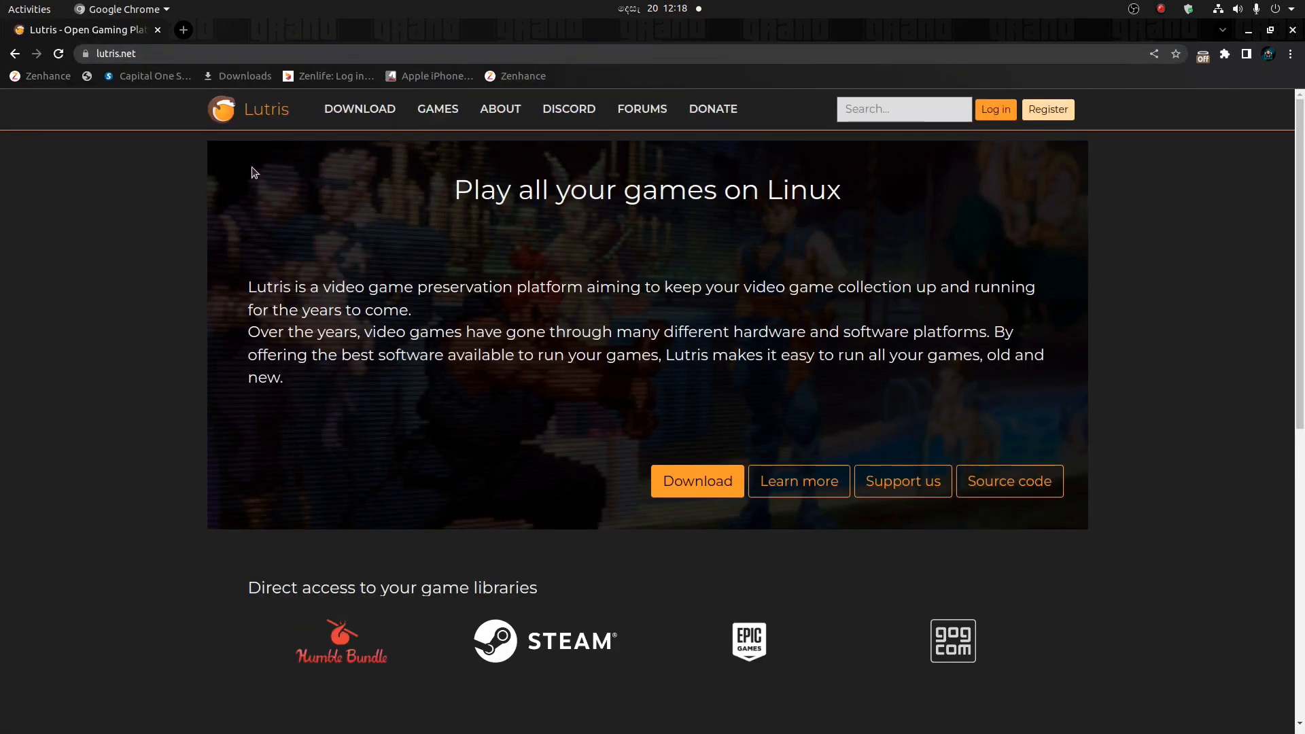
mouse_move(178, 32)
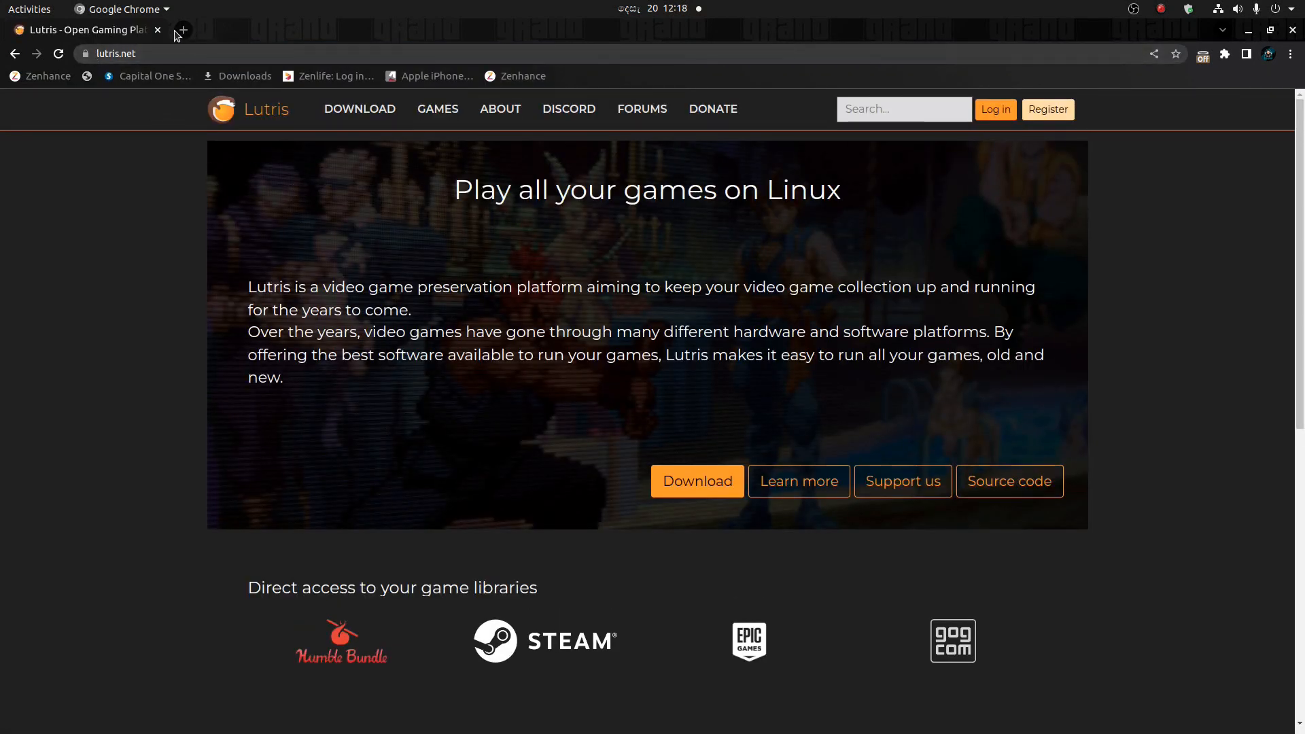
mouse_move(601, 331)
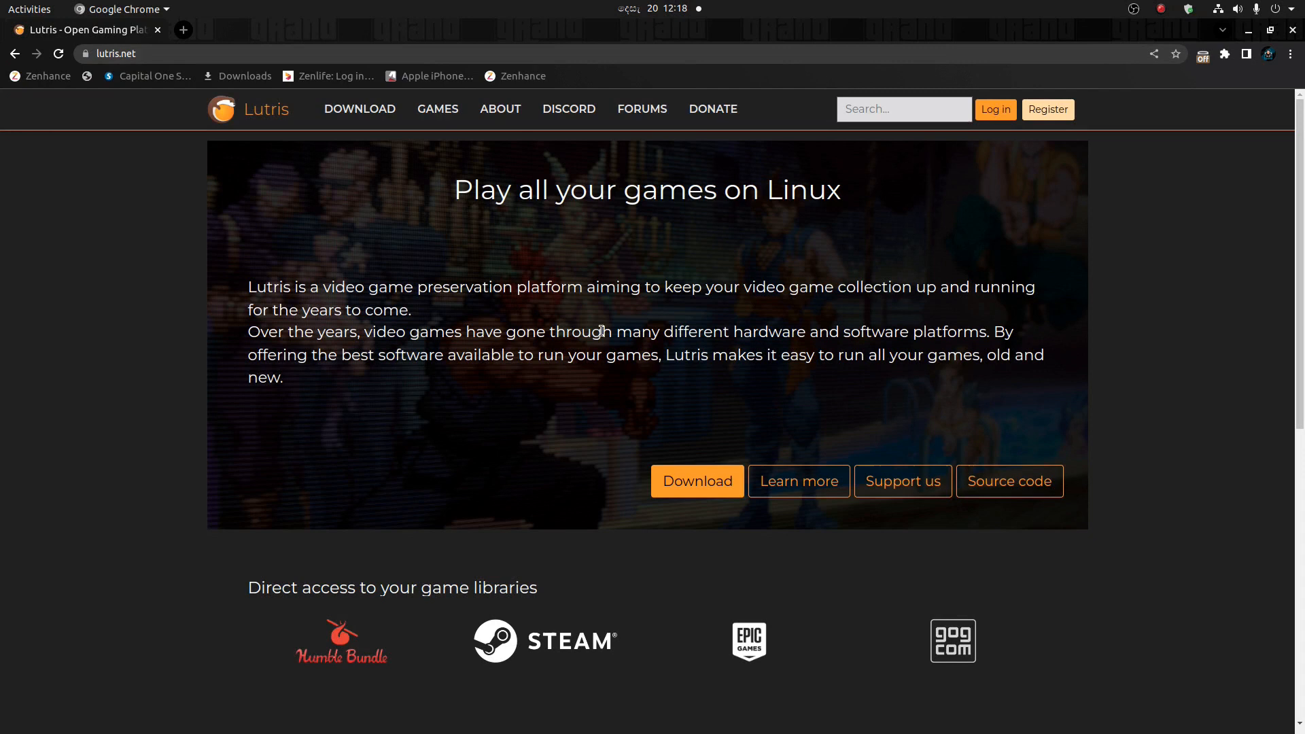
mouse_move(699, 450)
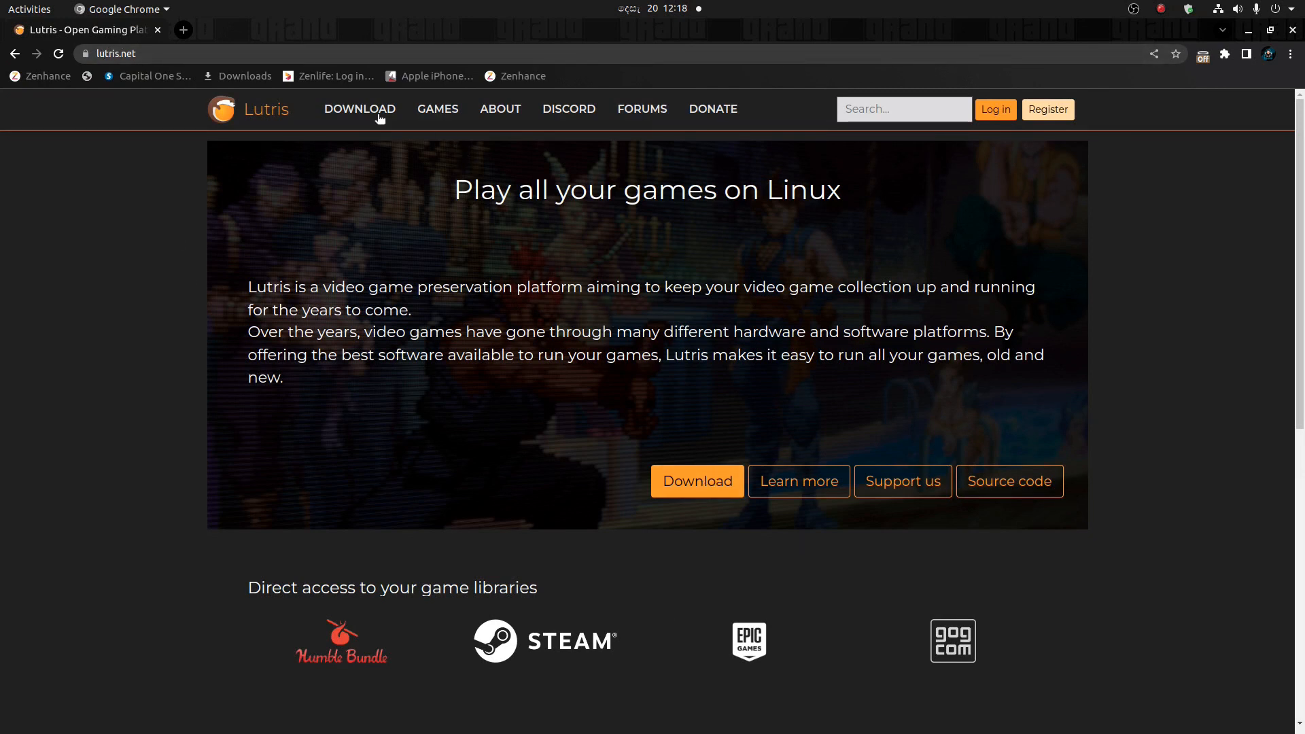
click(359, 108)
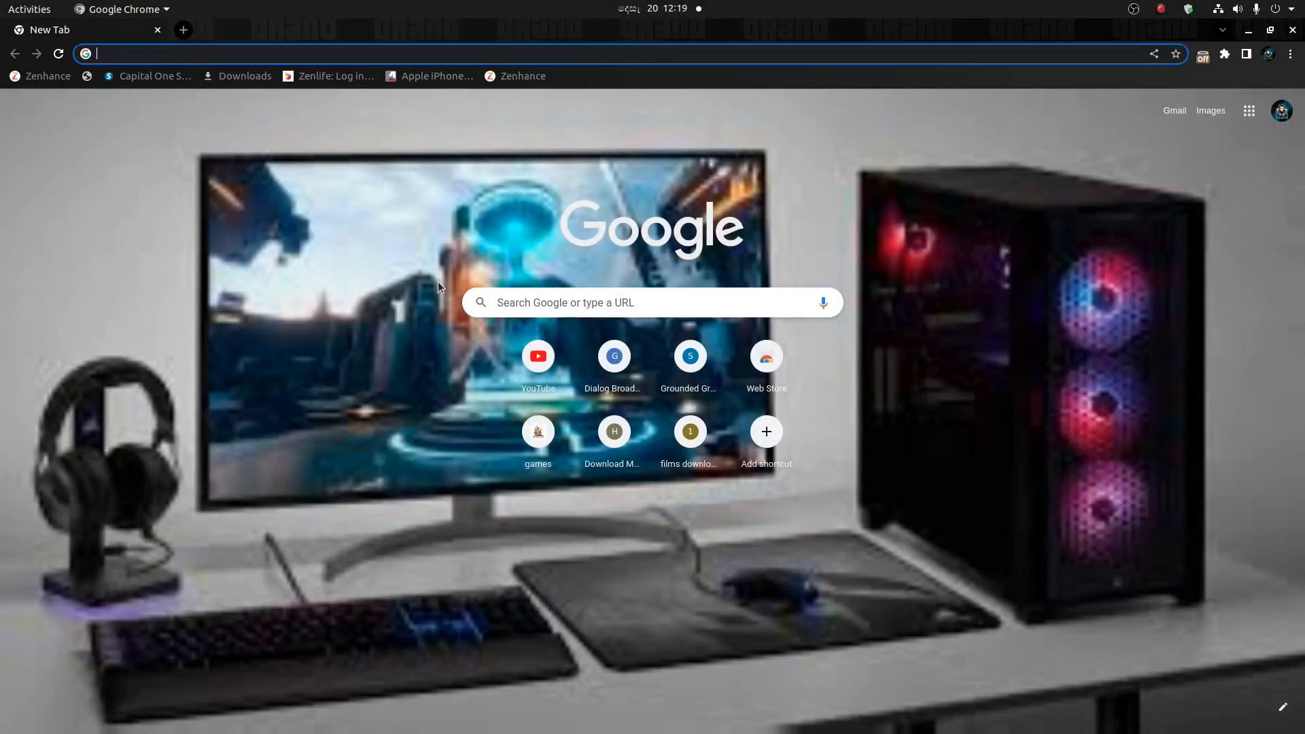
mouse_move(251, 219)
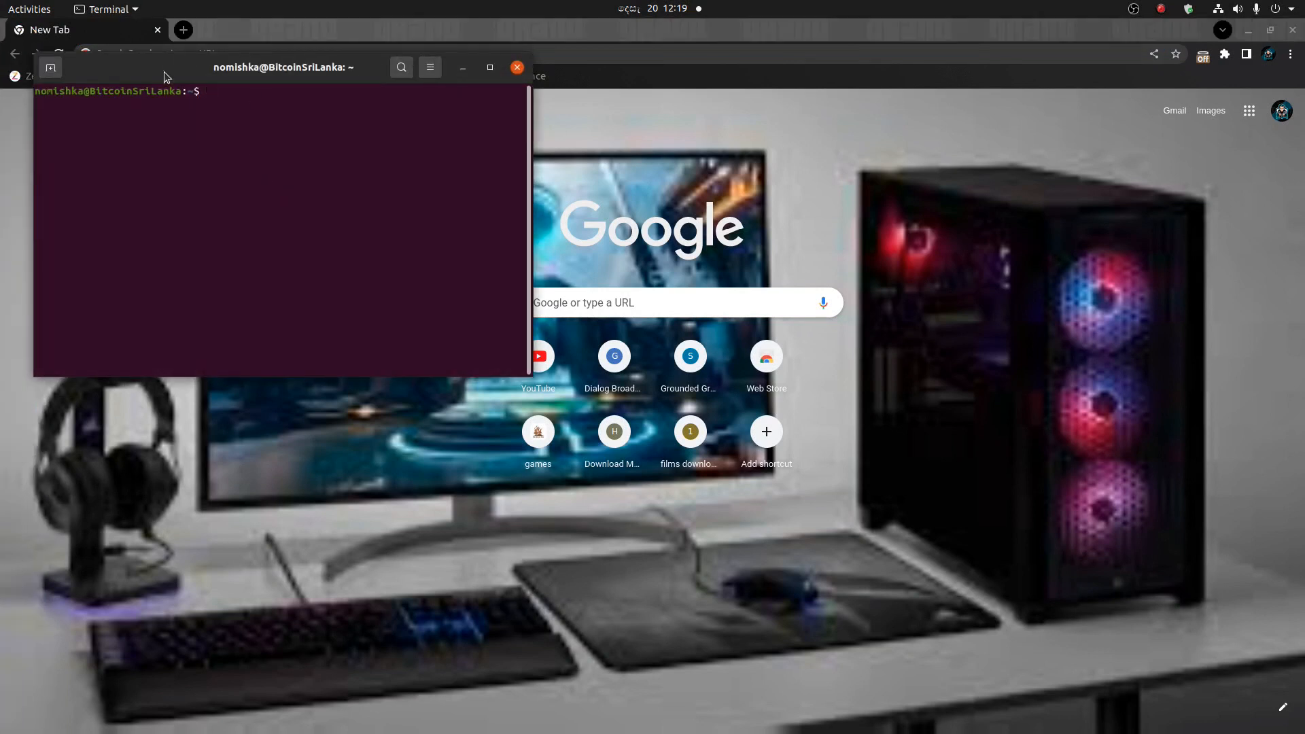
right_click(331, 120)
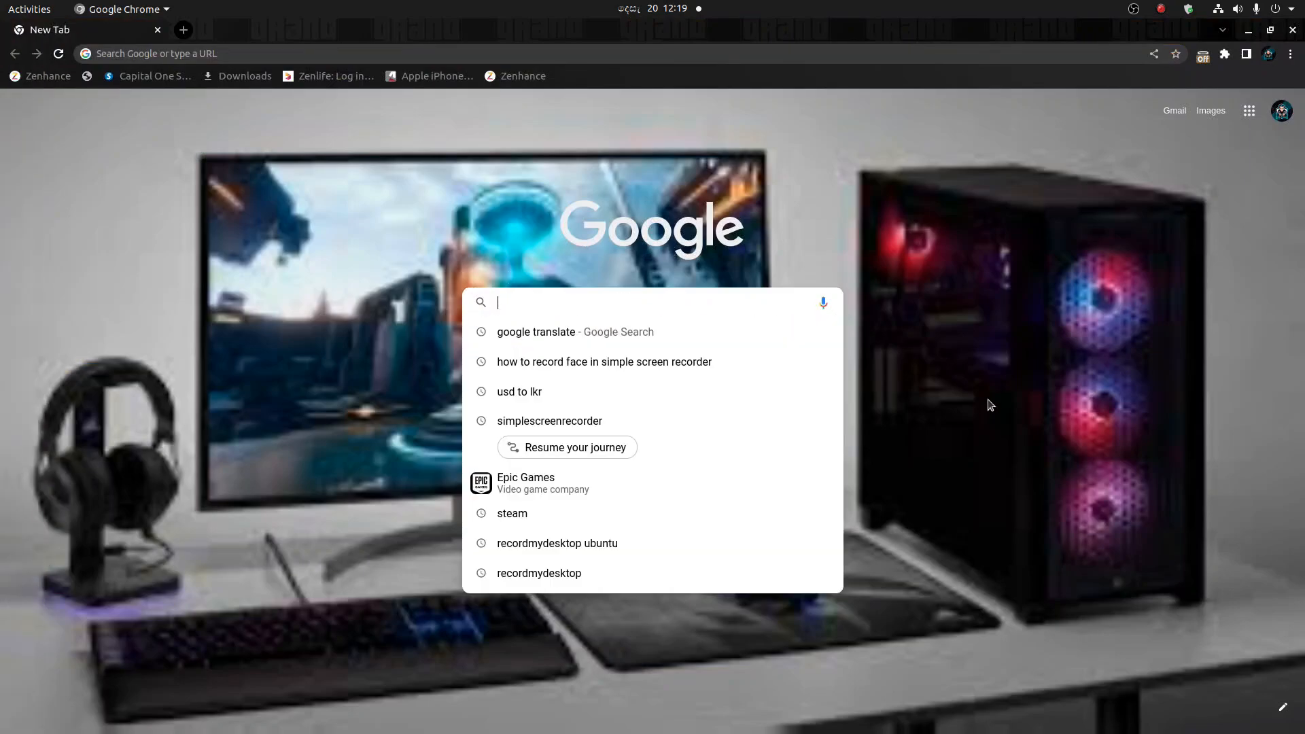
Step: Reach the Lutris site, search it for 'epic', and open the Epic Games Store entry
text(lutris.net)
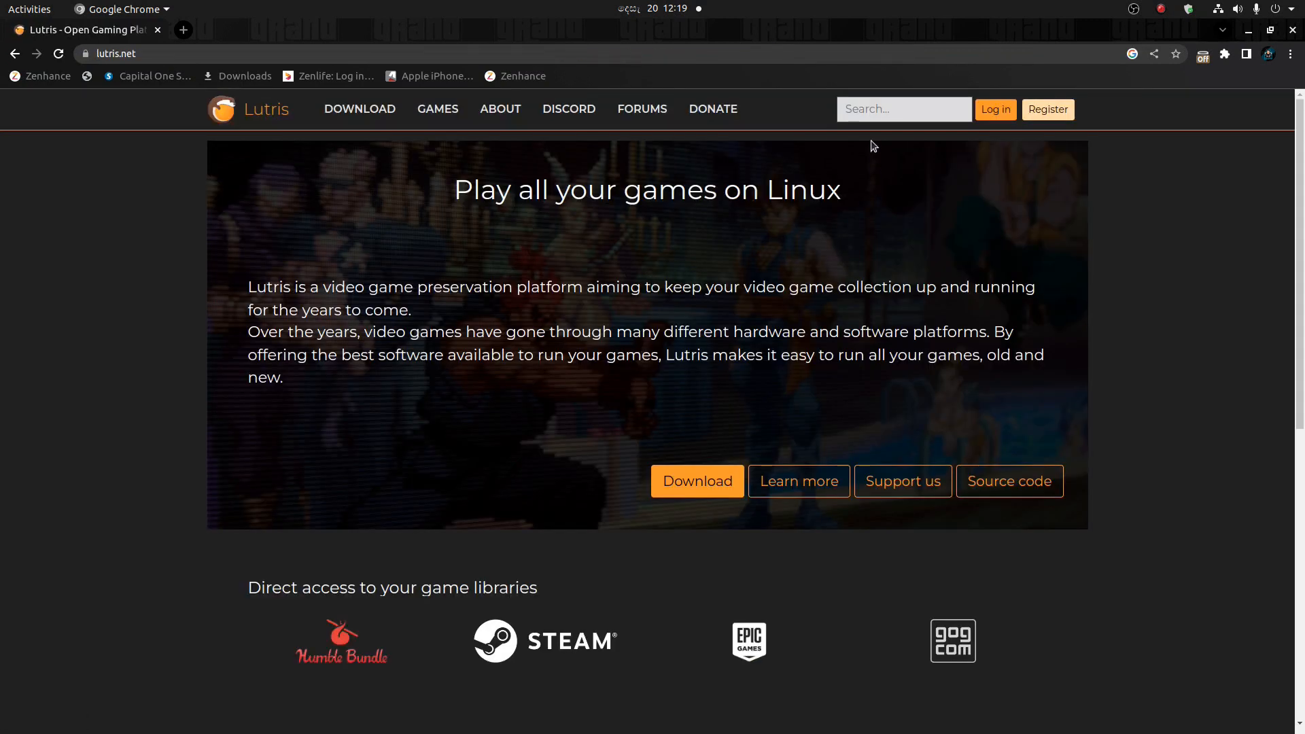
text(e)
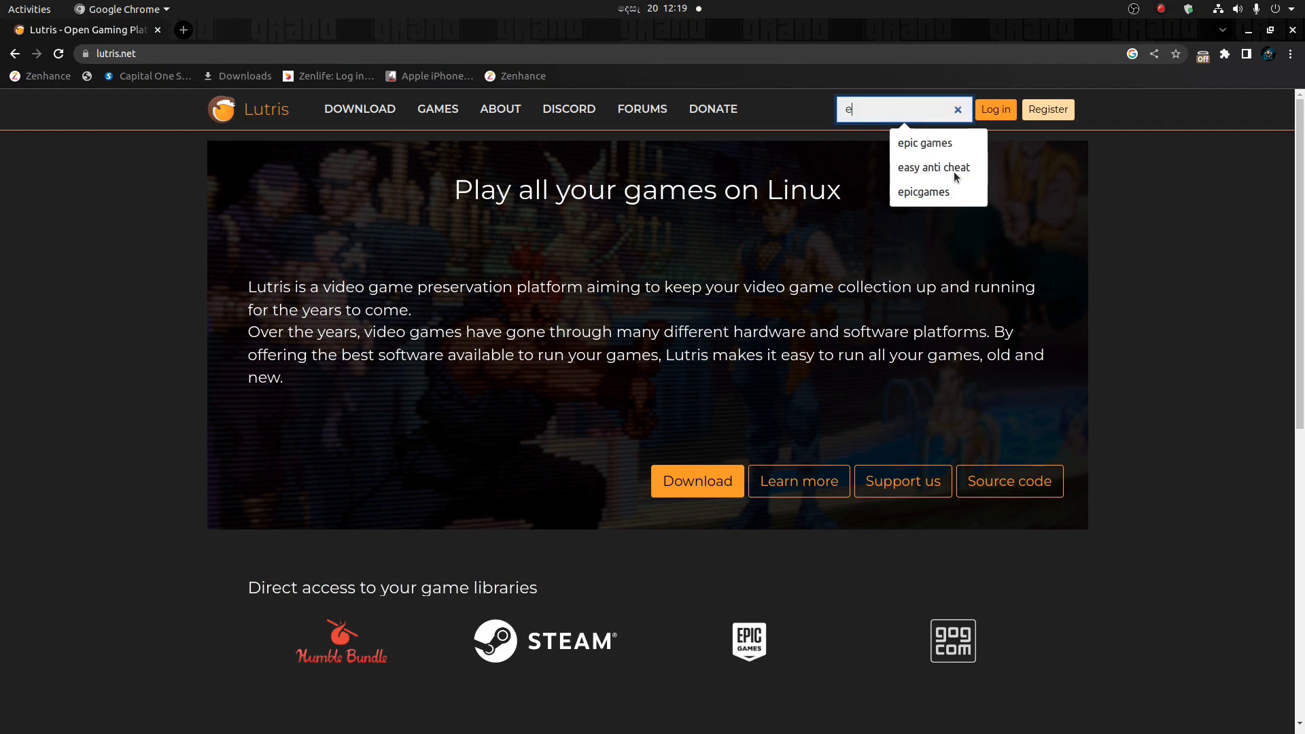
text(pic)
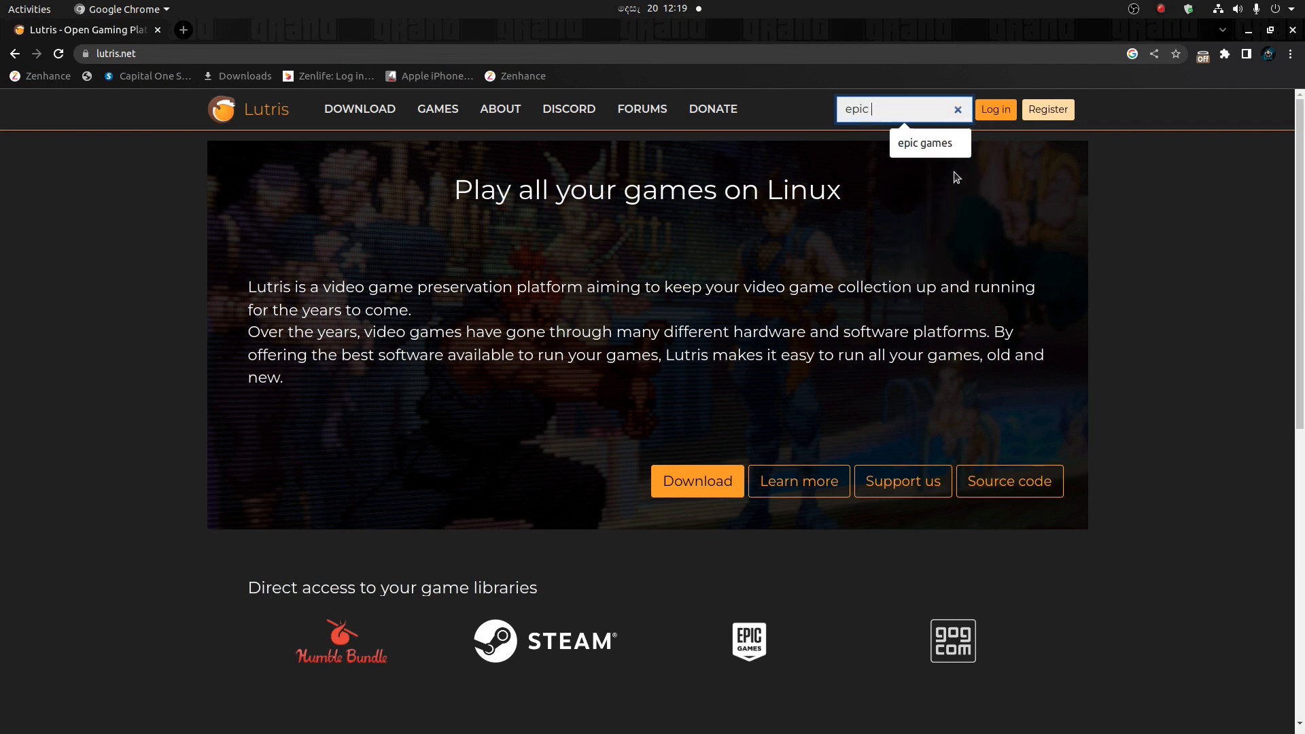
click(924, 142)
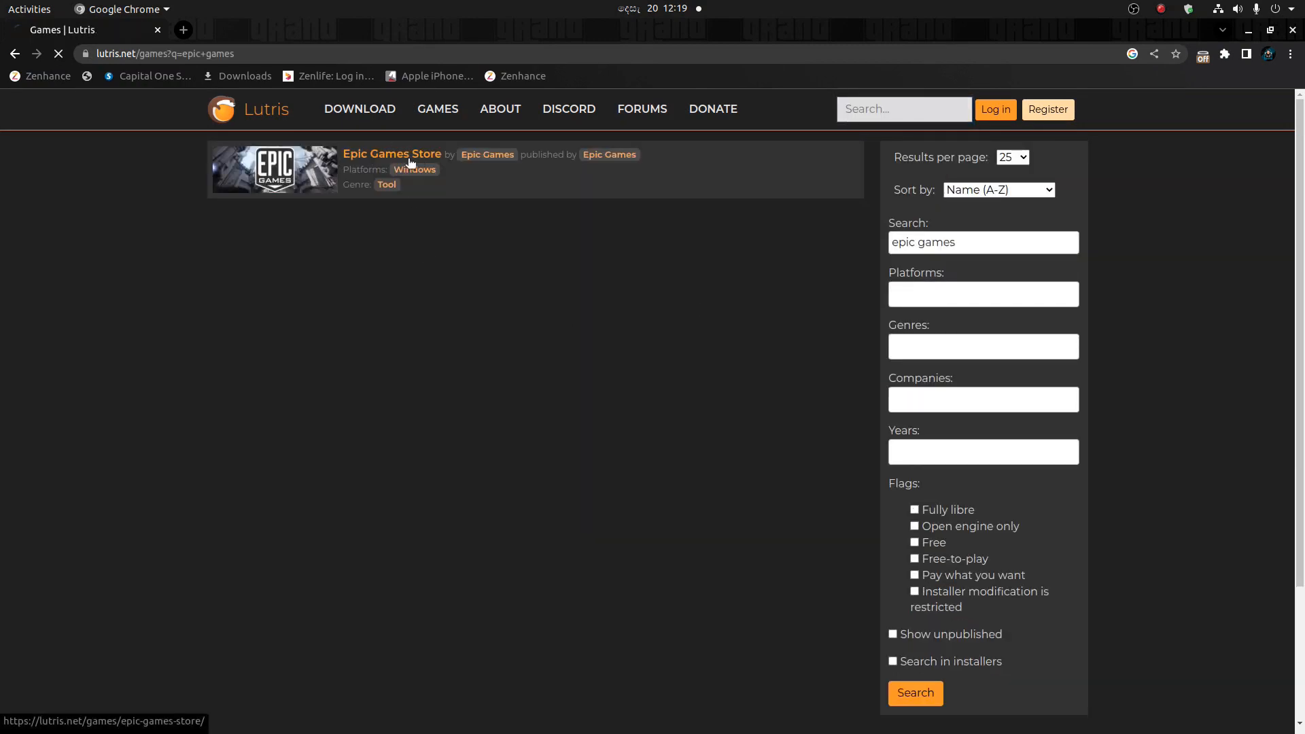
click(392, 153)
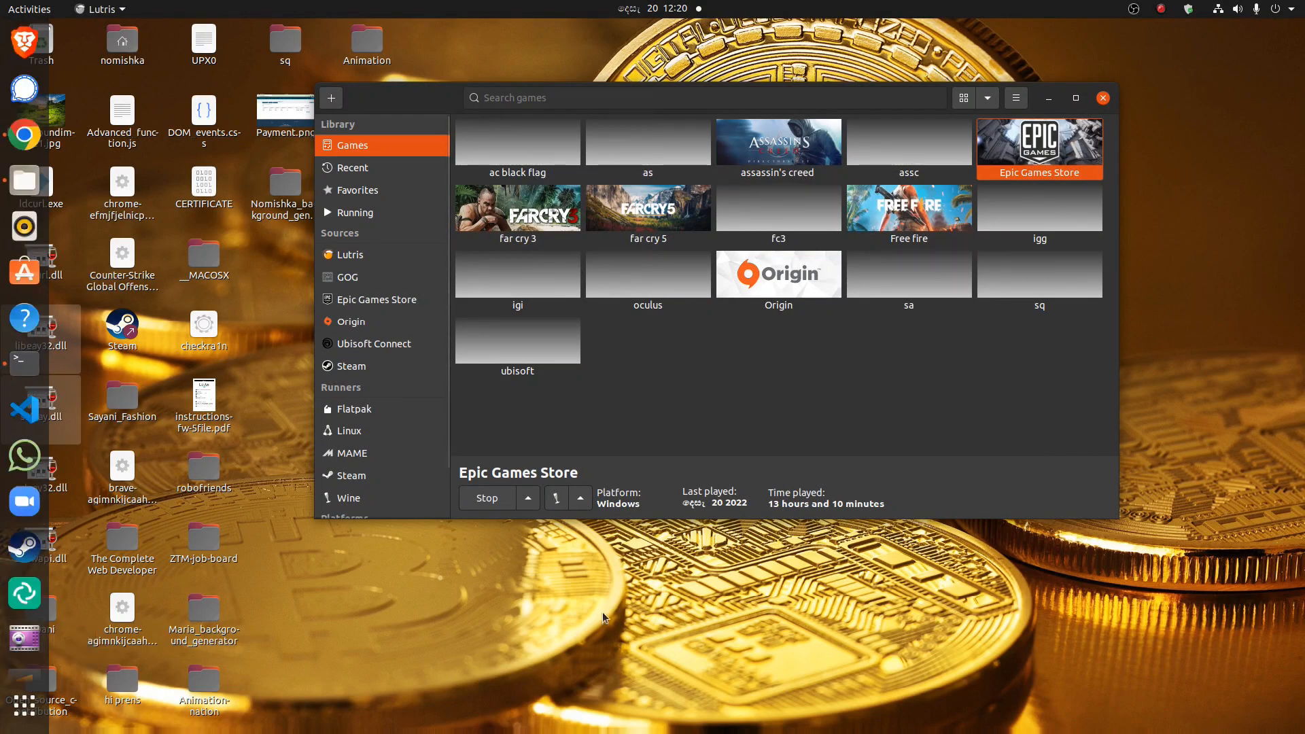
mouse_move(782, 288)
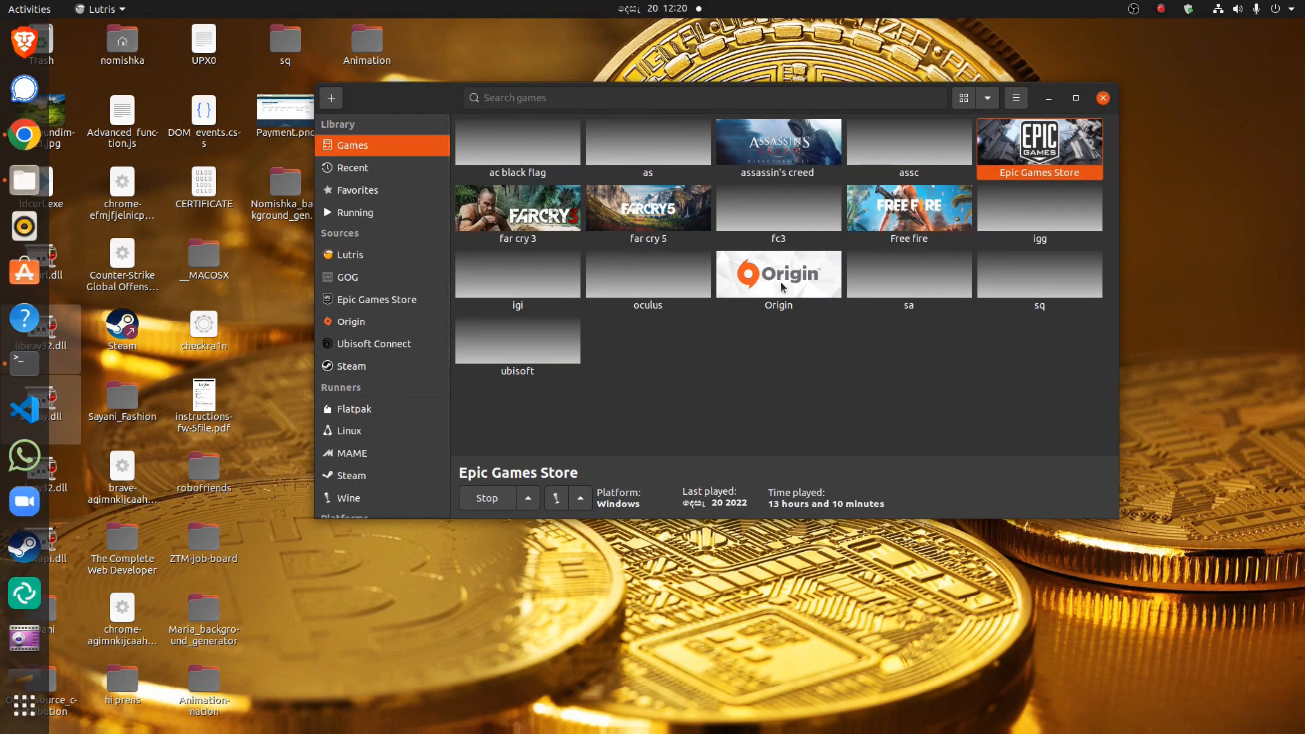
mouse_move(862, 143)
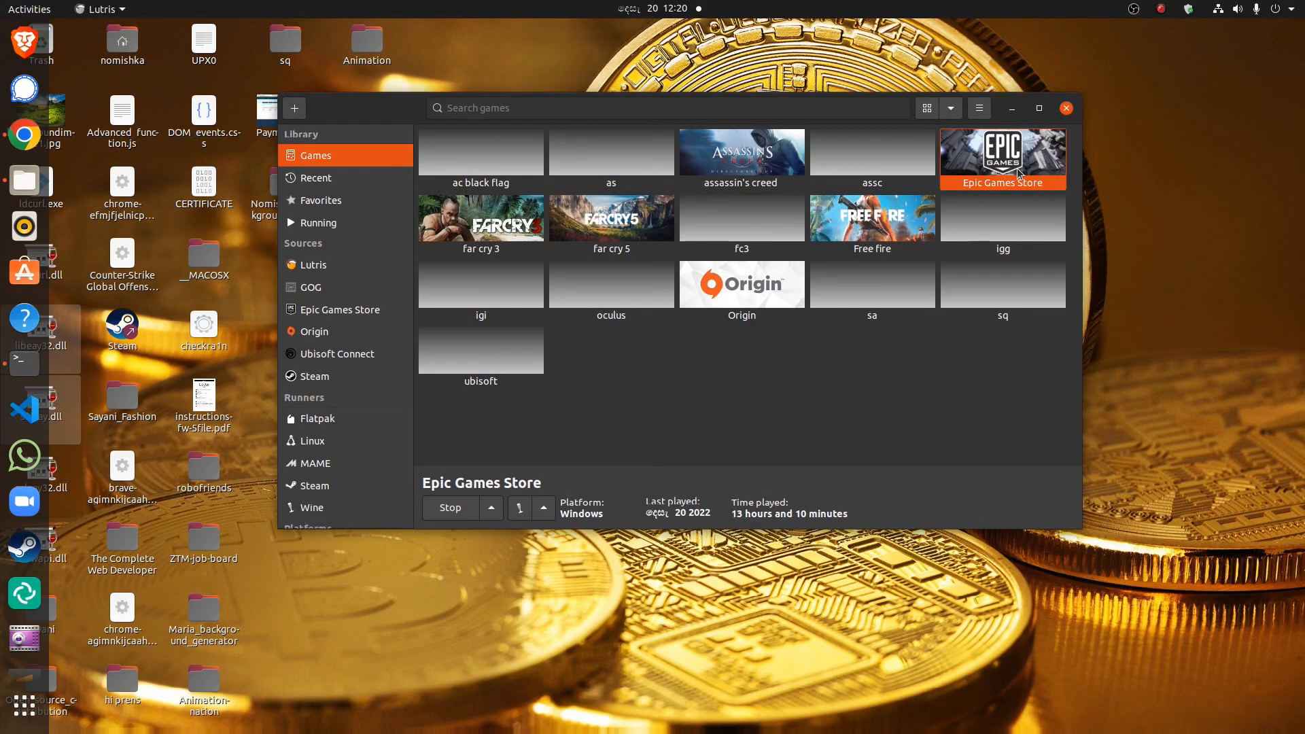
Step: Bring up the context options for the Epic Games Store library entry
right_click(1018, 174)
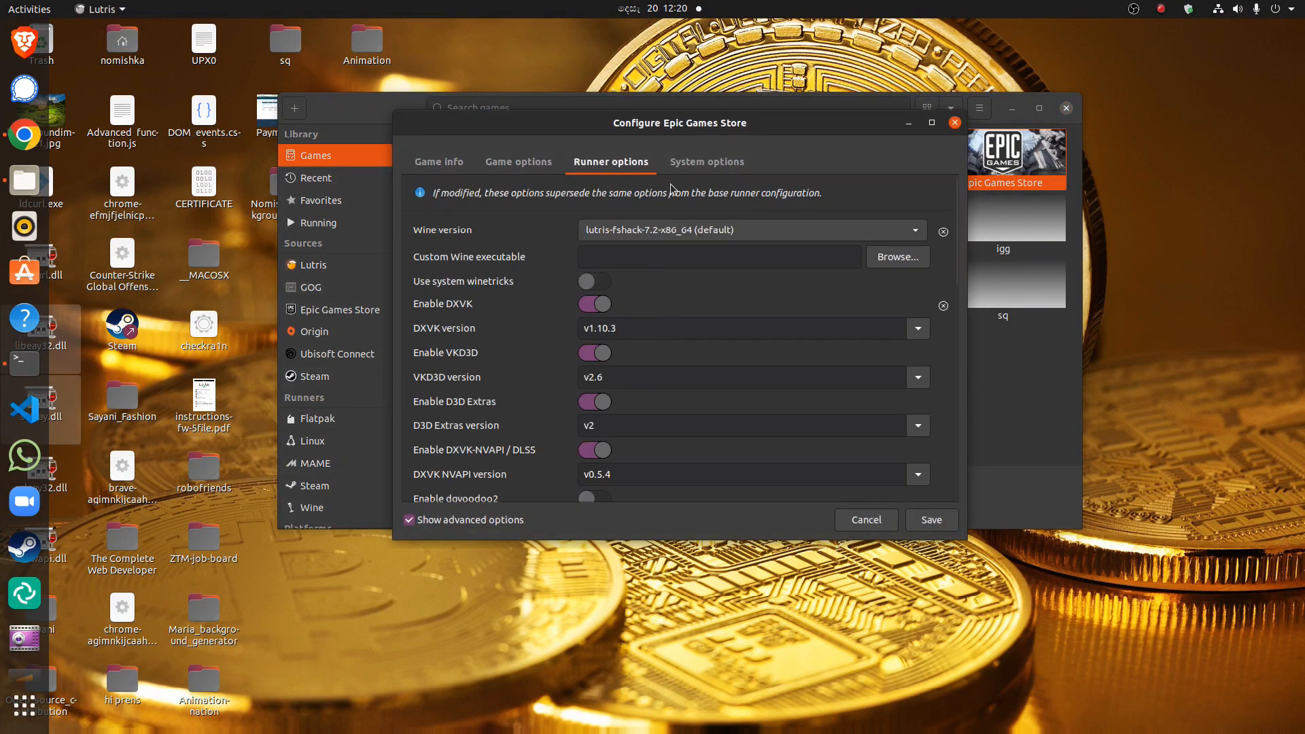
Step: Review the System and Runner options, toggling advanced Wine and DXVK settings
click(707, 162)
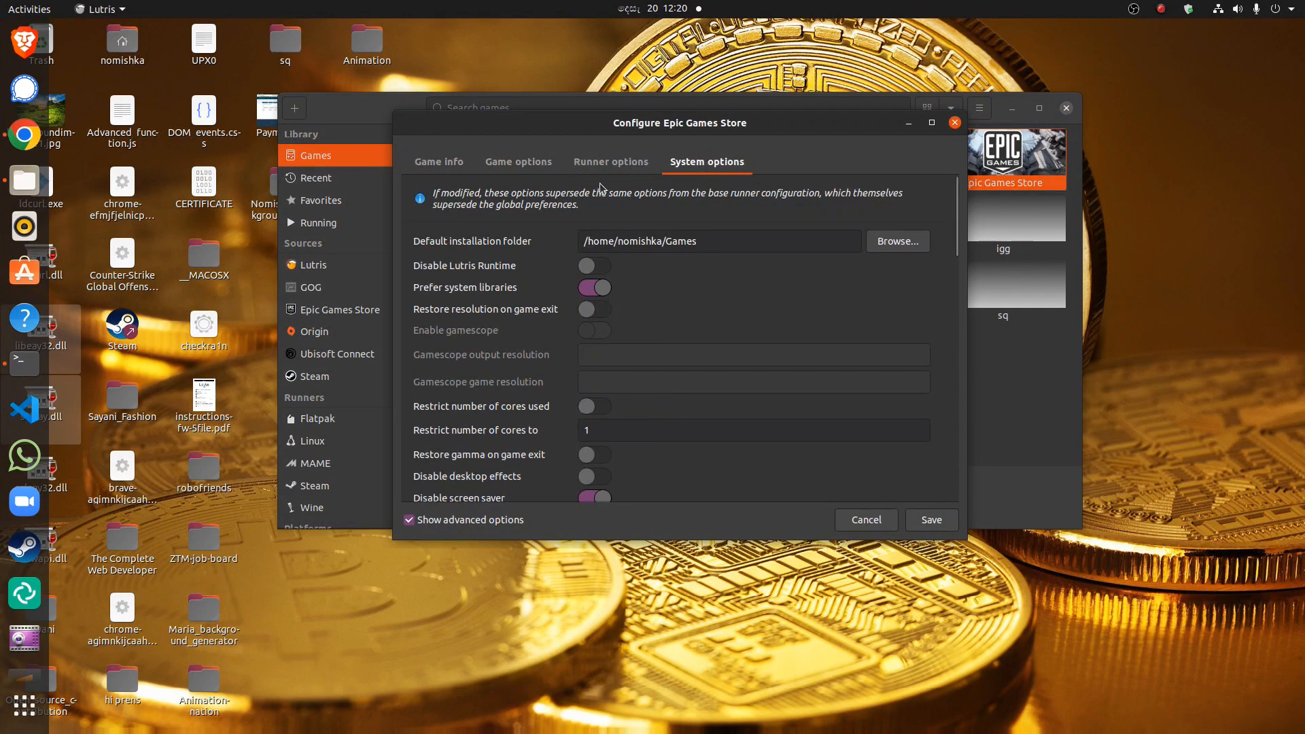
click(611, 162)
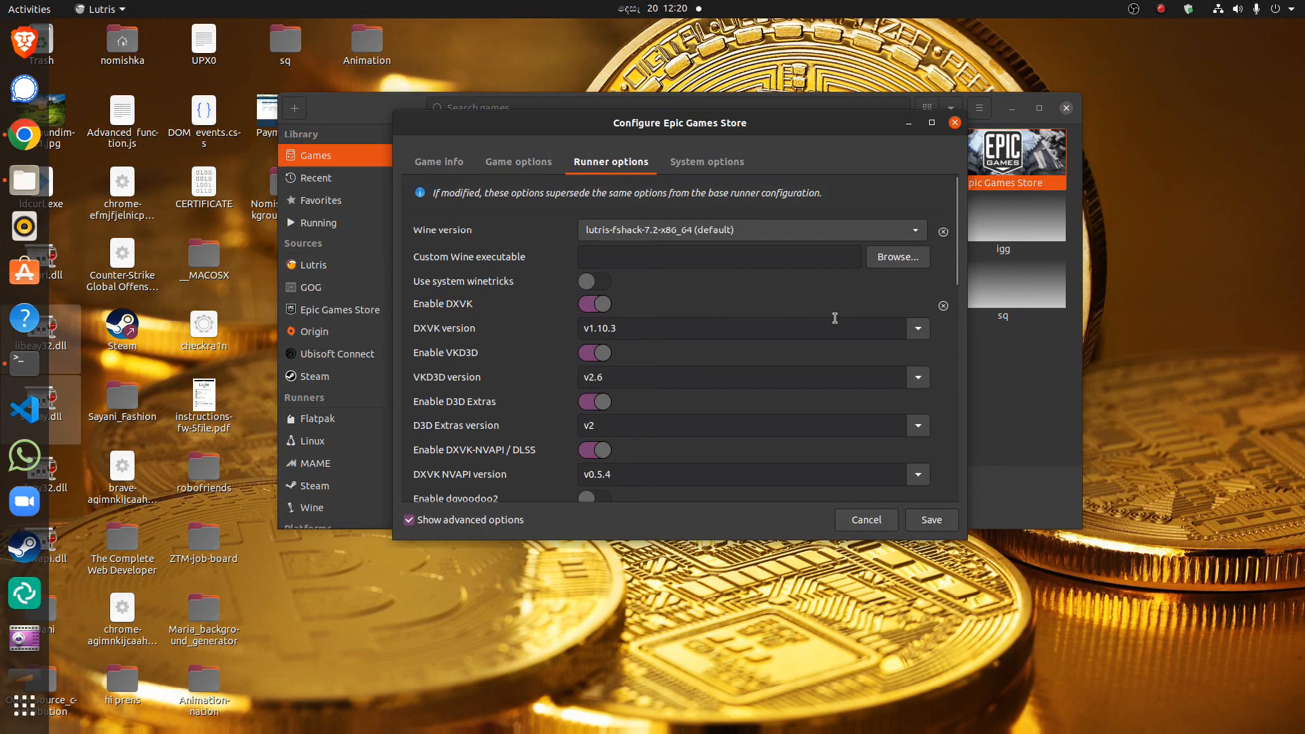
mouse_move(775, 465)
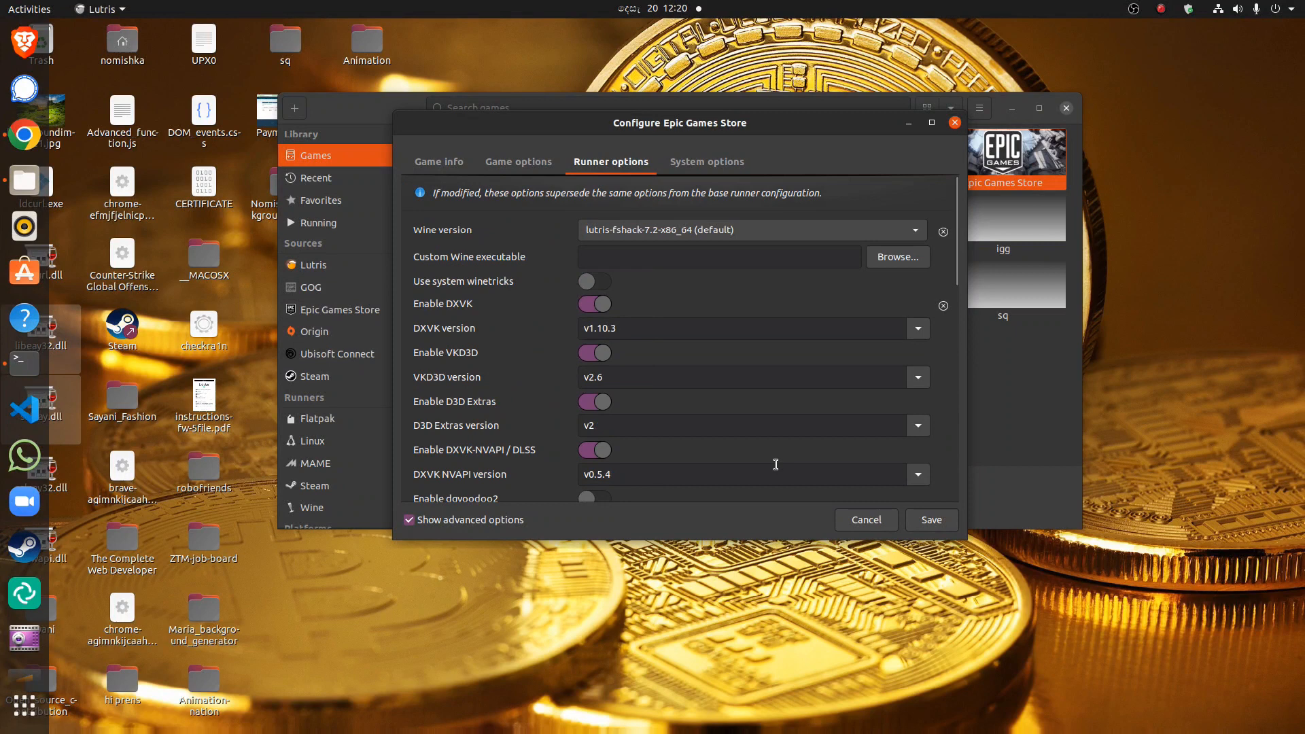
click(409, 519)
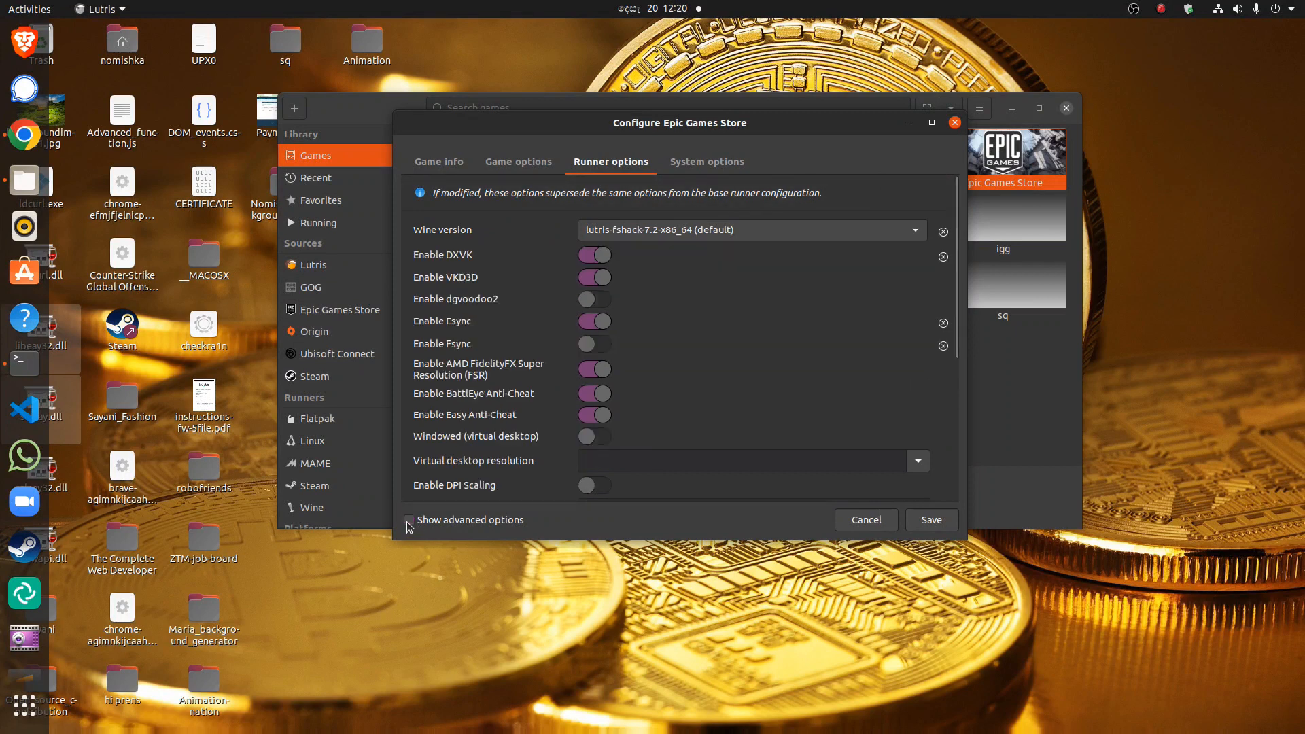
click(594, 370)
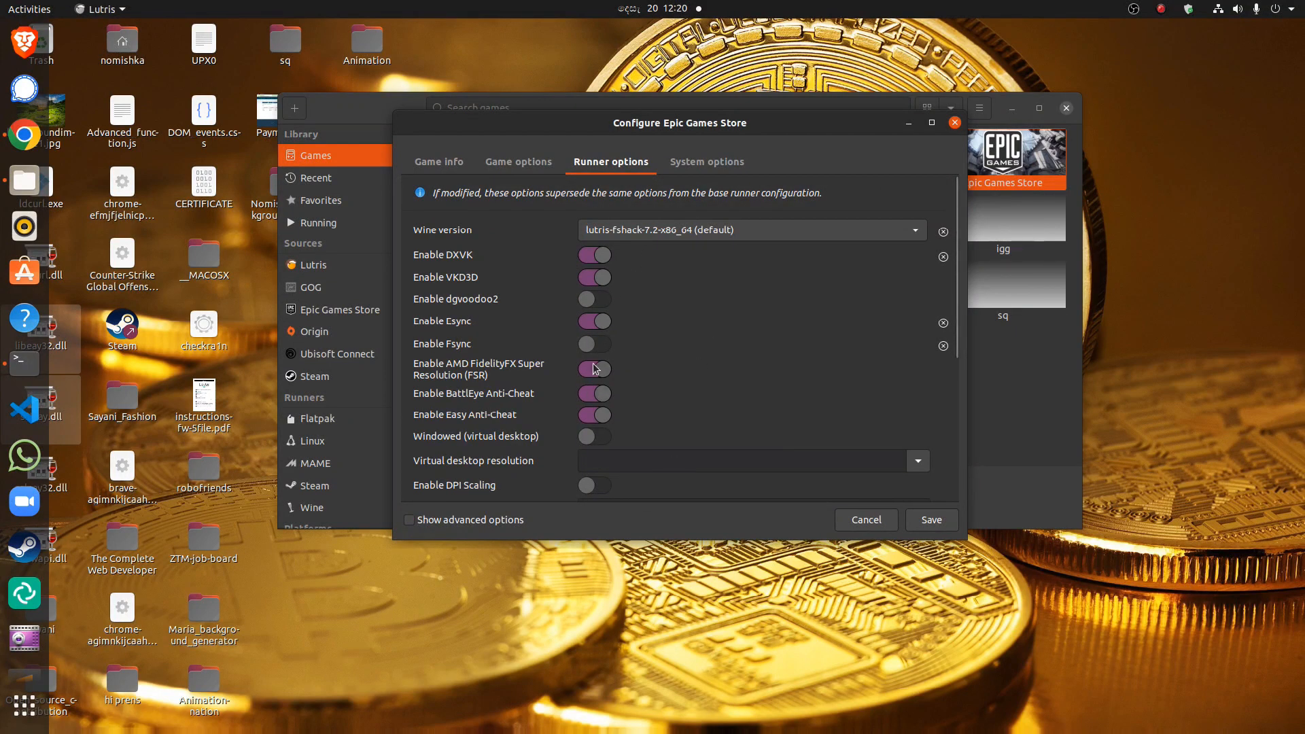
click(594, 370)
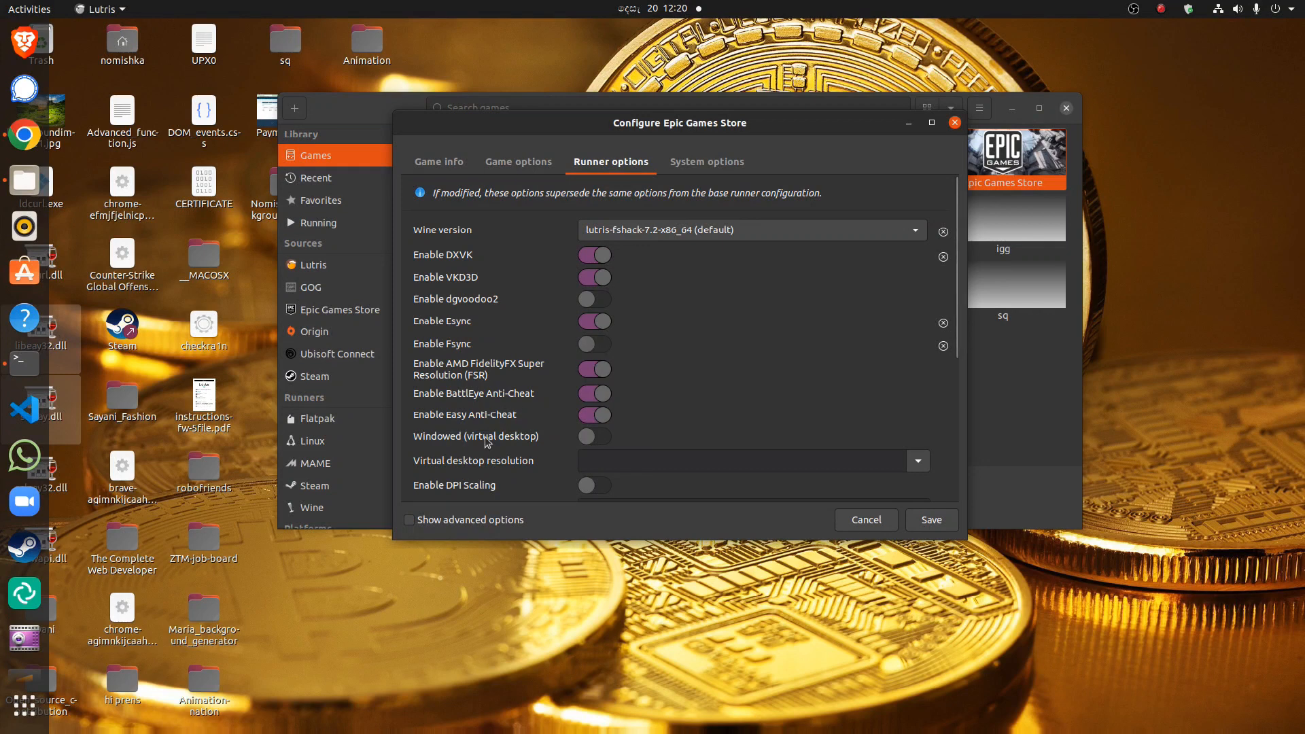
click(408, 519)
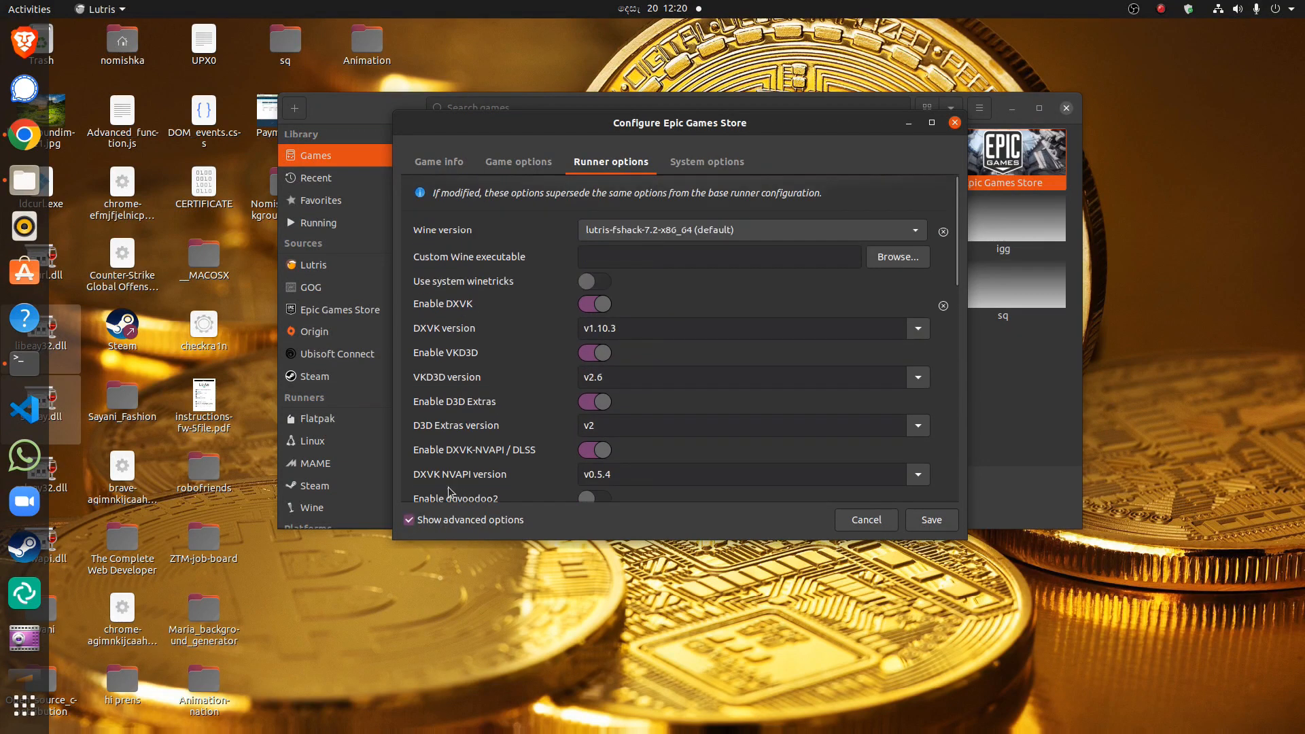
Step: Return to Game info and save the Epic Games Store configuration
click(438, 162)
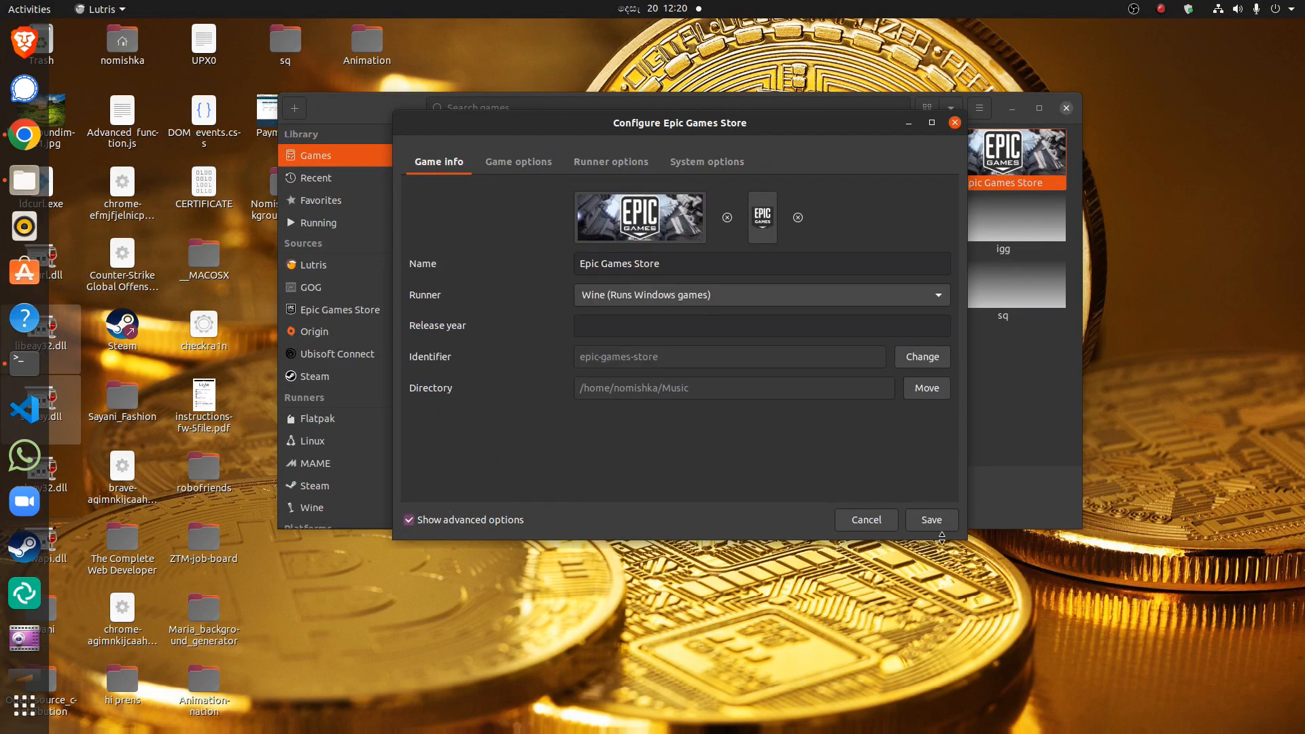
click(866, 519)
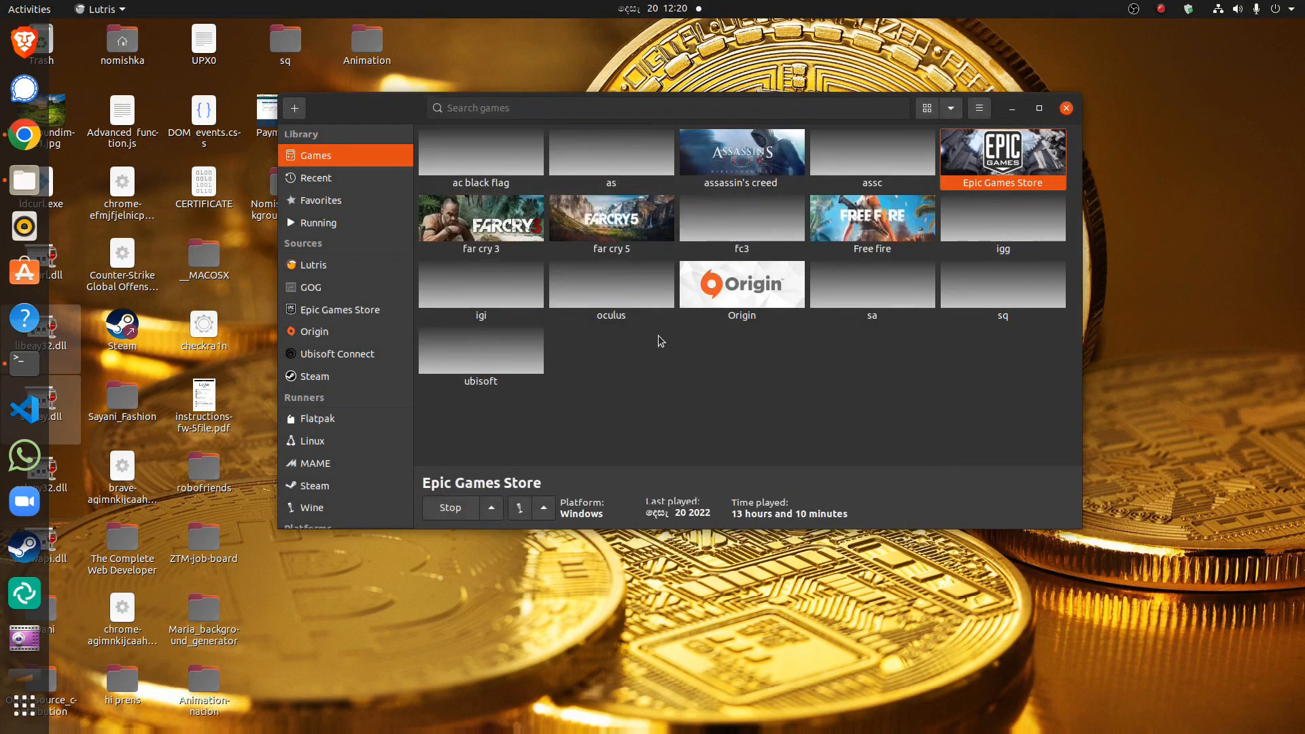
mouse_move(979, 196)
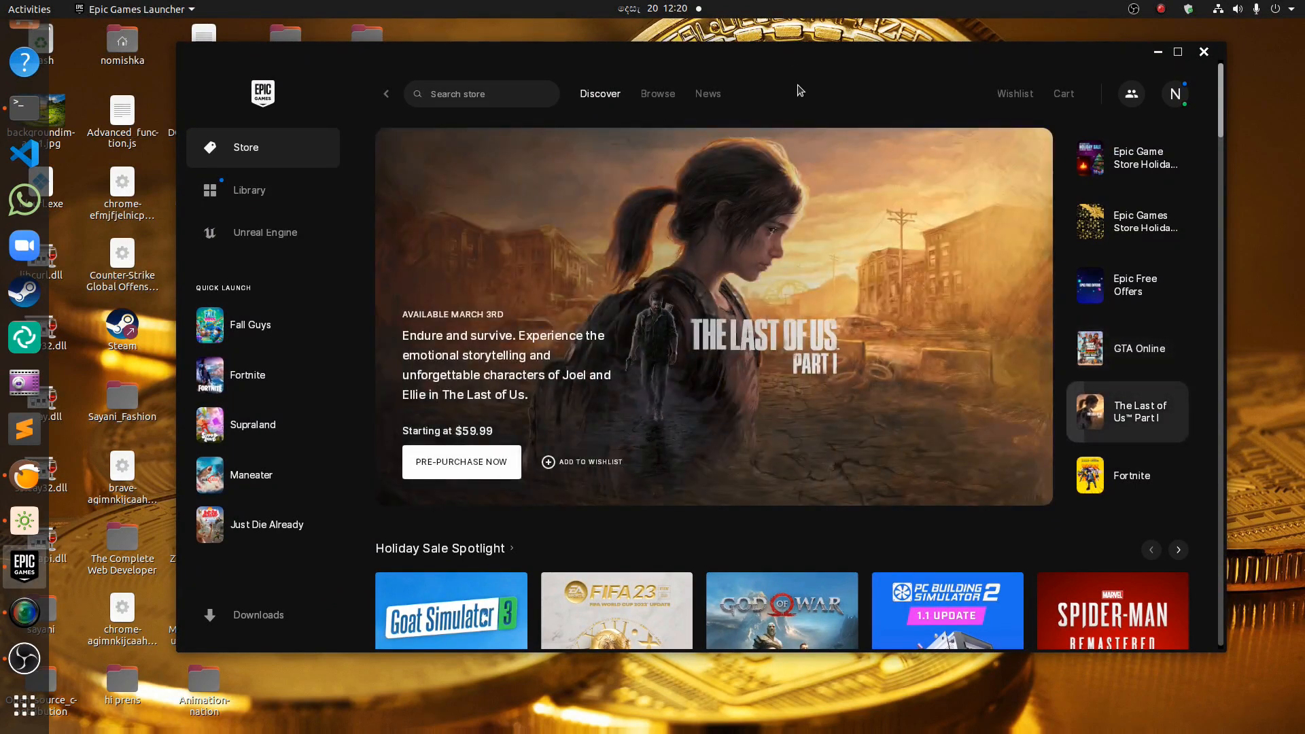
mouse_move(342, 318)
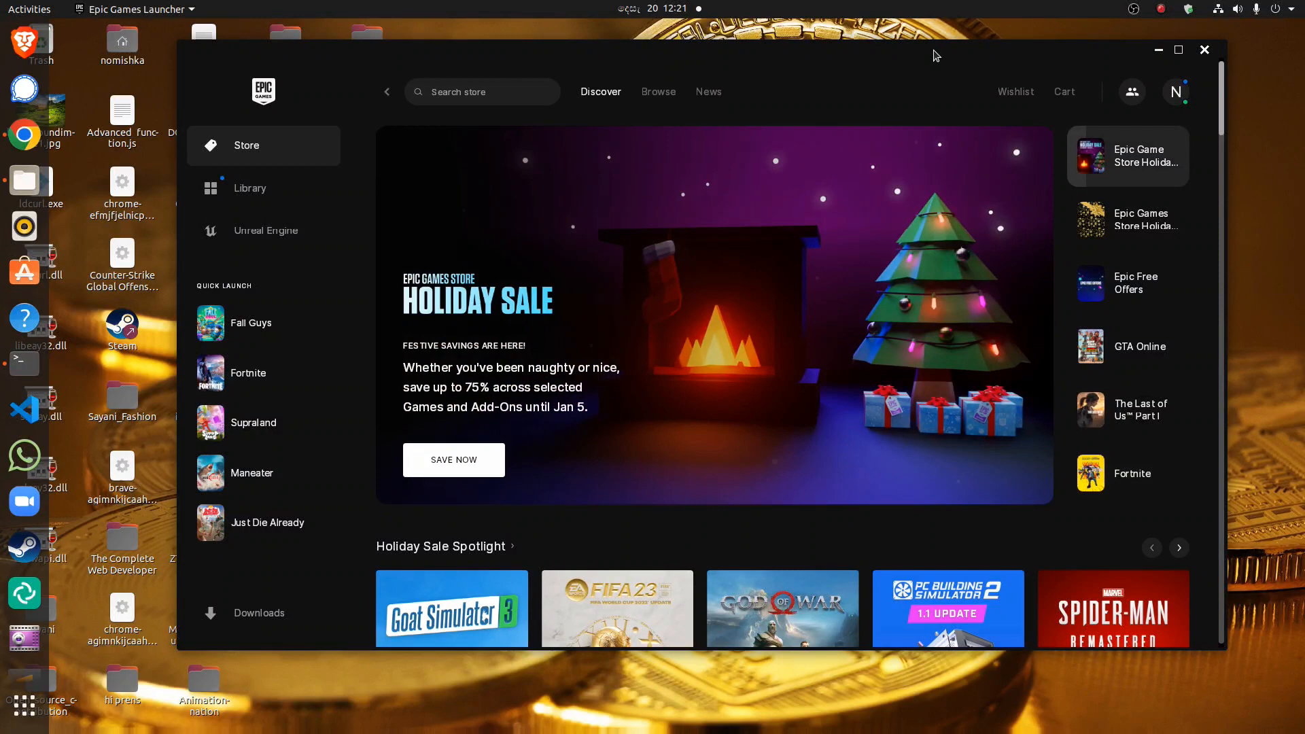
Step: Show the Epic Games Launcher library of owned games and look through the list
click(250, 188)
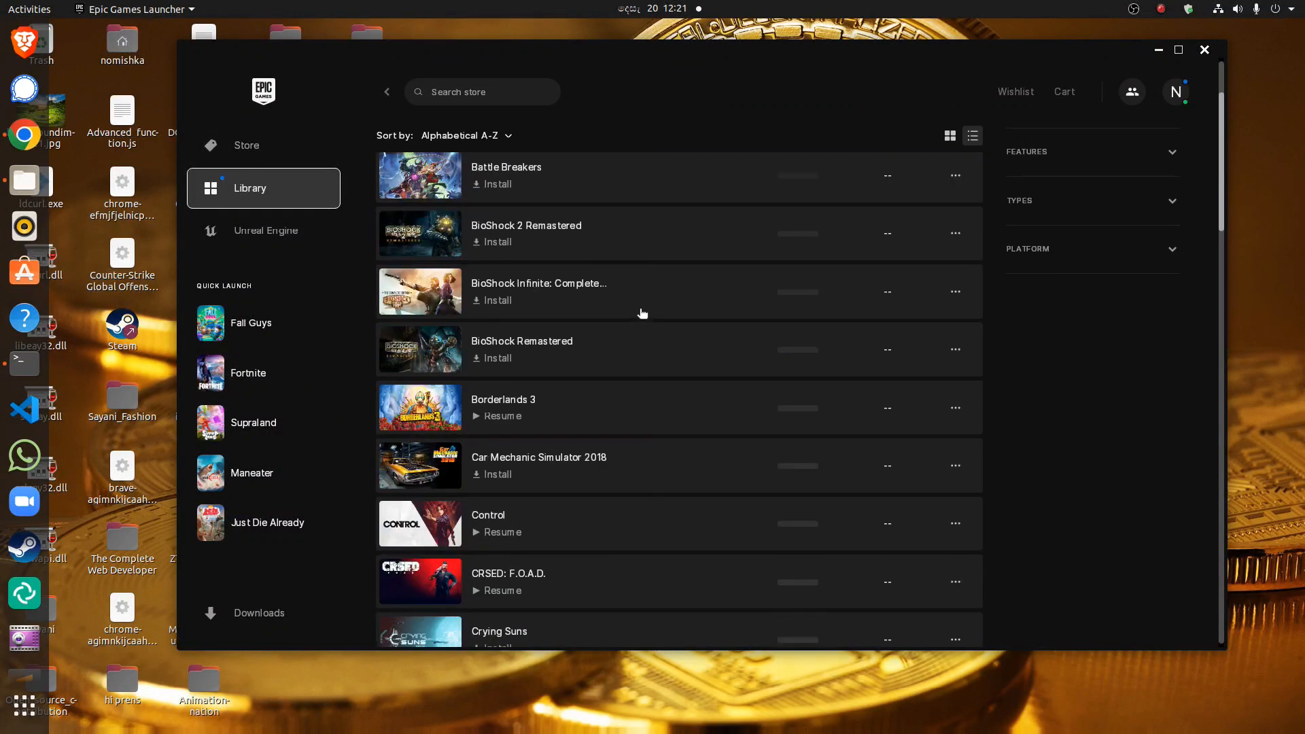
scroll(down, 3)
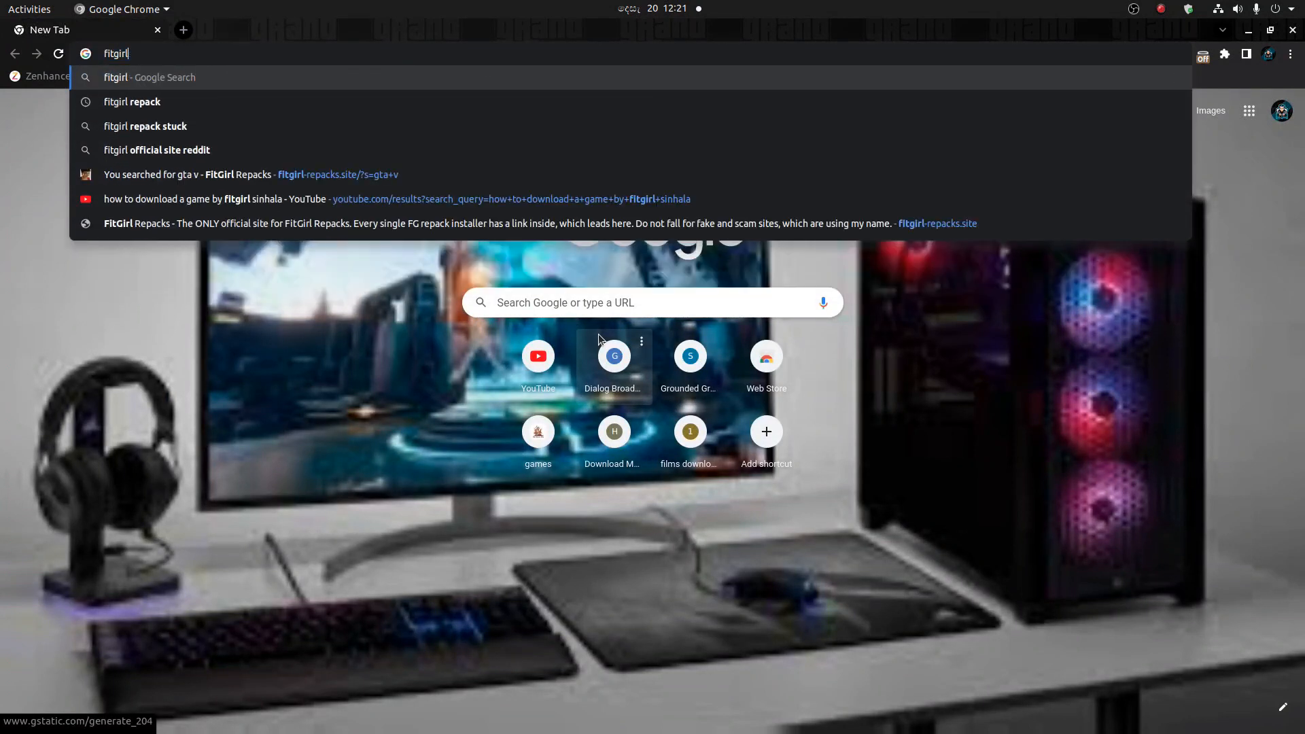
Step: Search Google for 'fitgirl repack', open FitGirl Repacks, and browse its latest posts
click(132, 101)
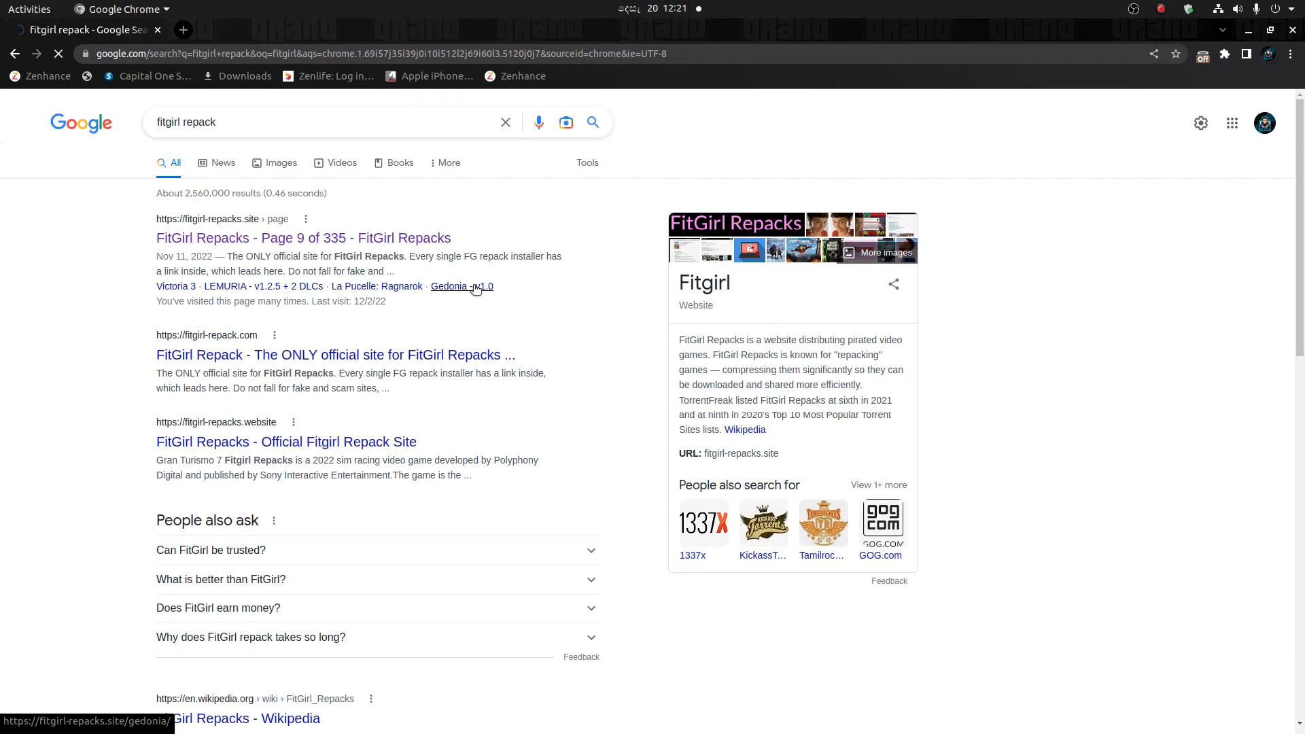
click(183, 30)
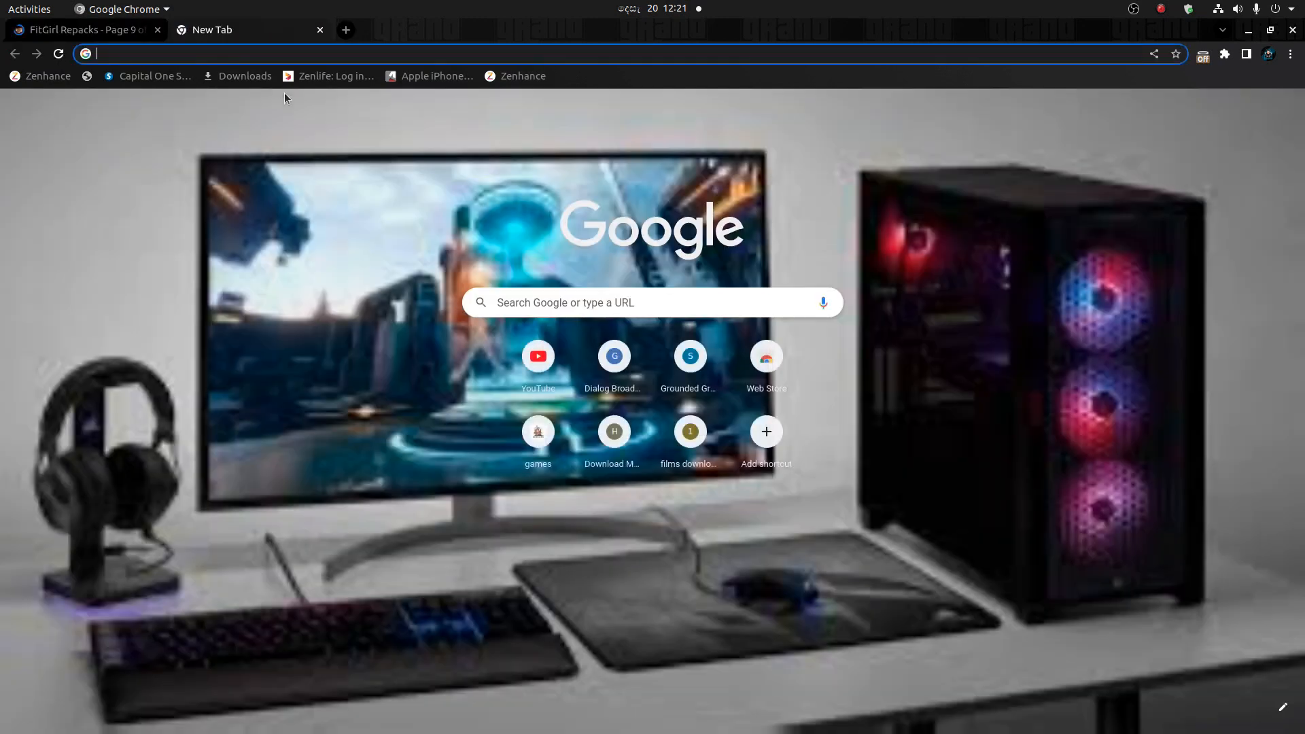
text(q)
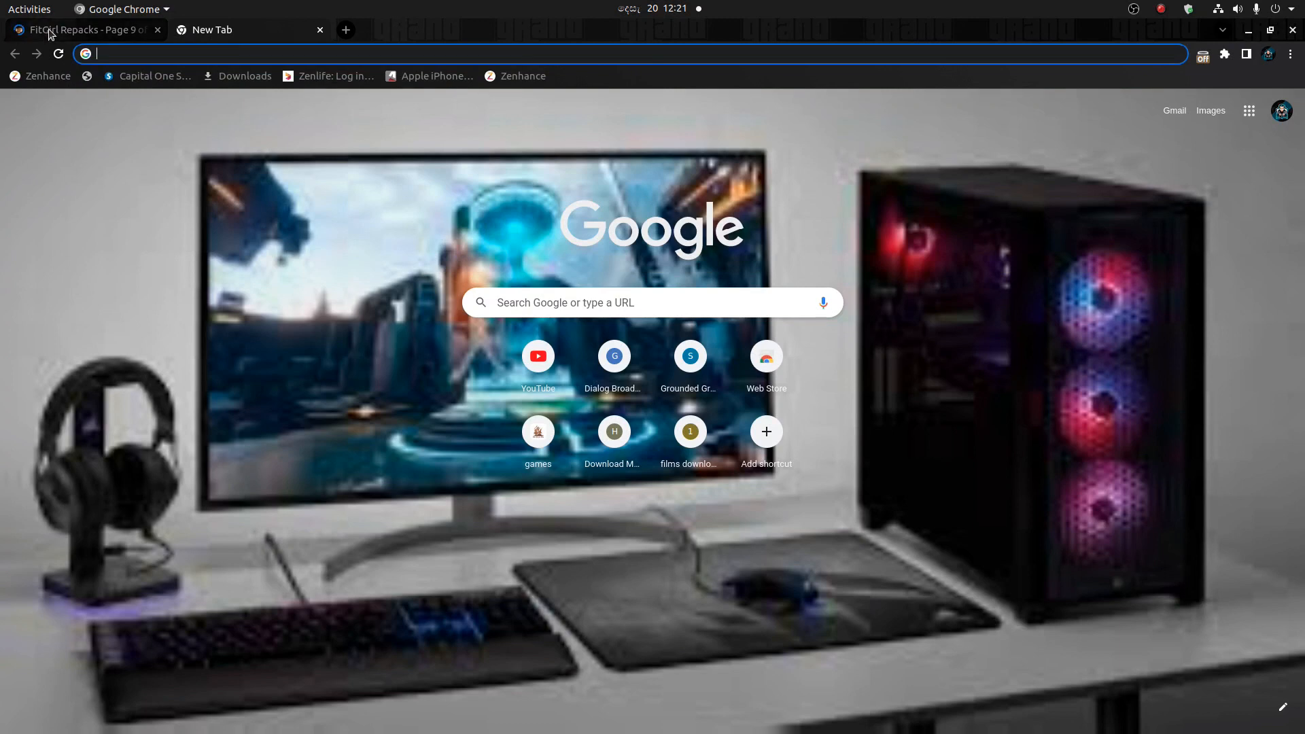
click(82, 30)
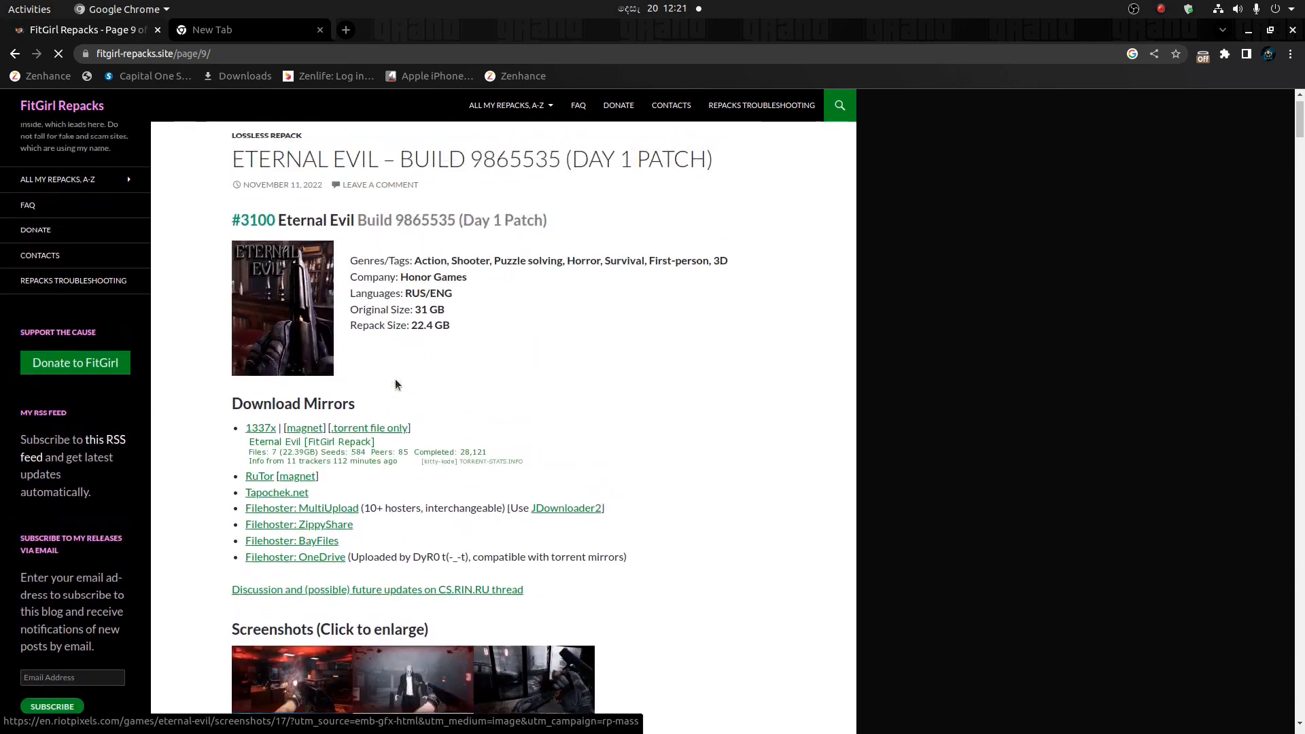
scroll(down, 3)
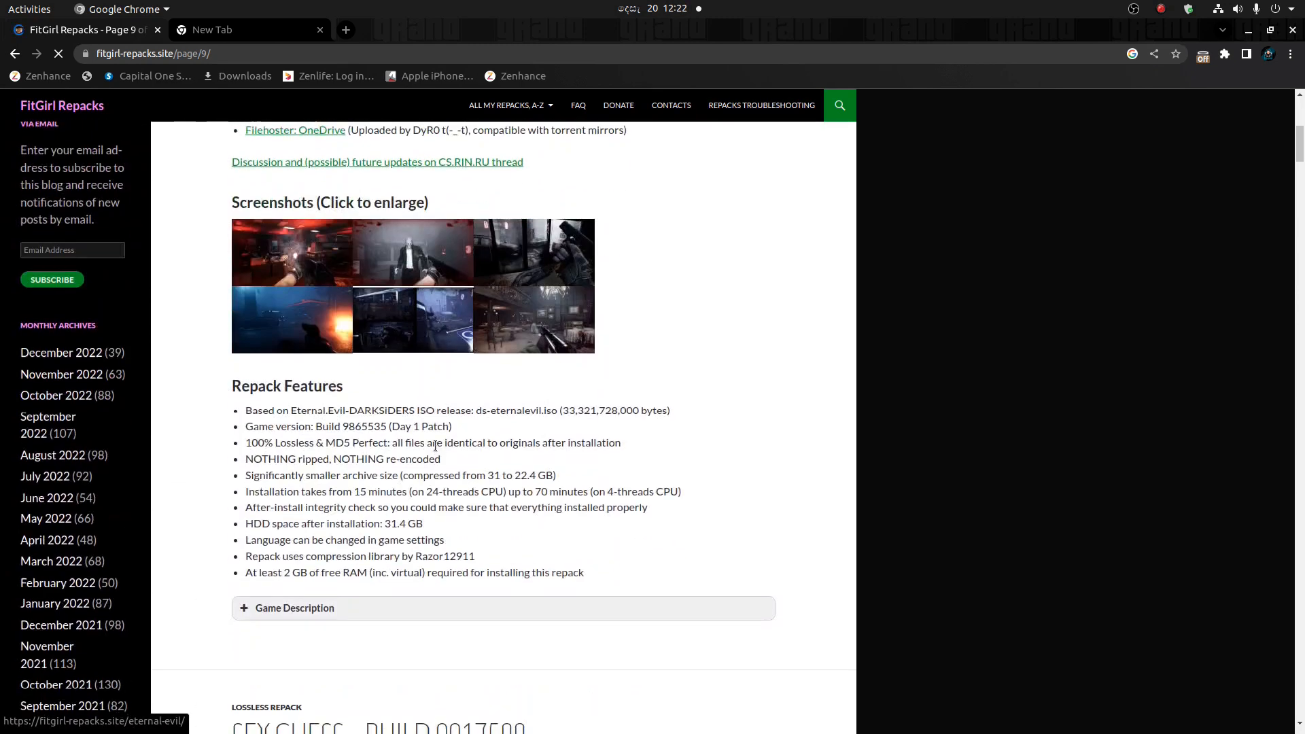
scroll(down, 3)
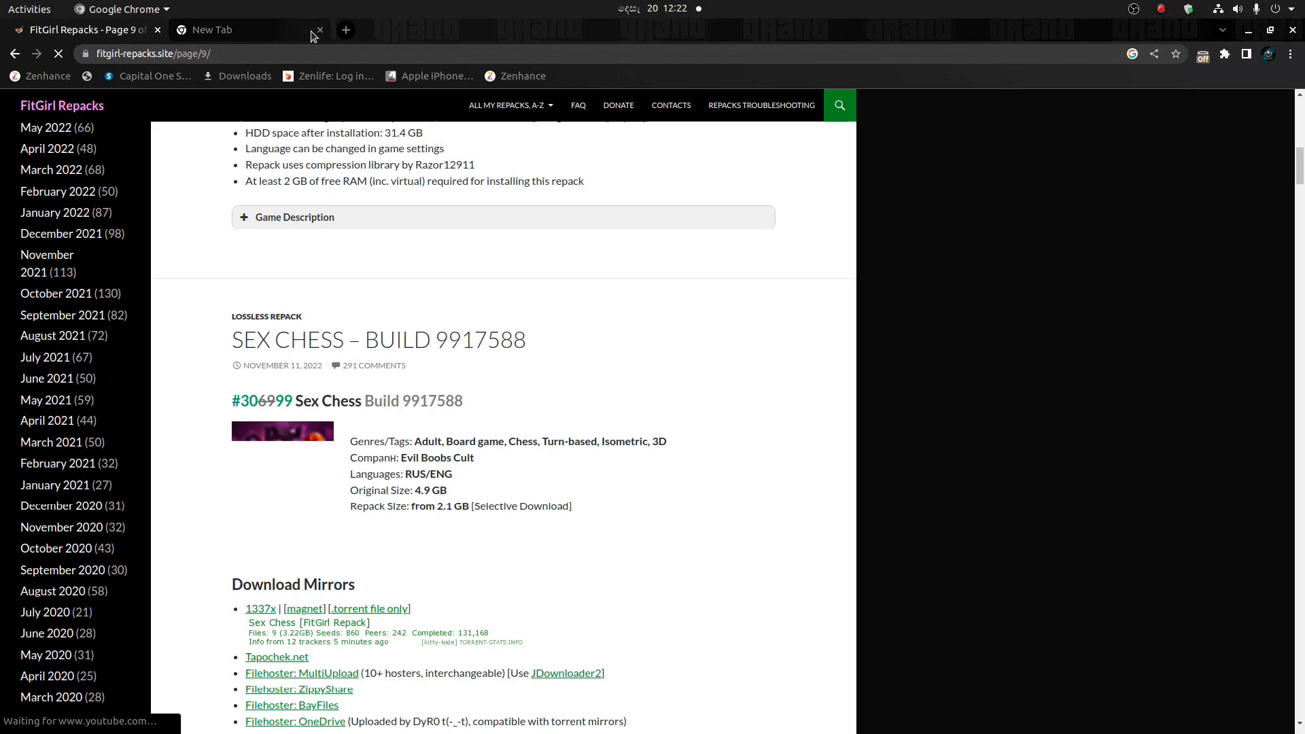
Step: Switch to the blank new tab and begin typing 'the pirat' in the address bar
click(224, 30)
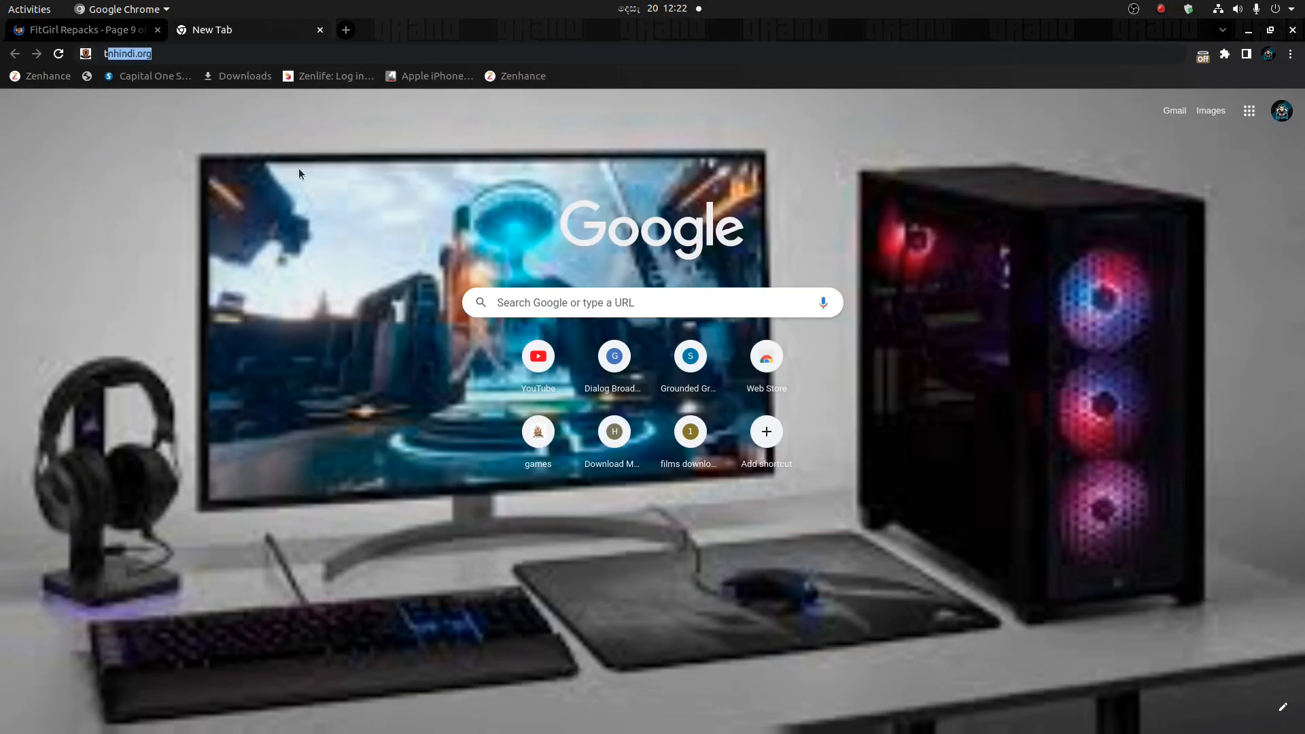
text(the pirat)
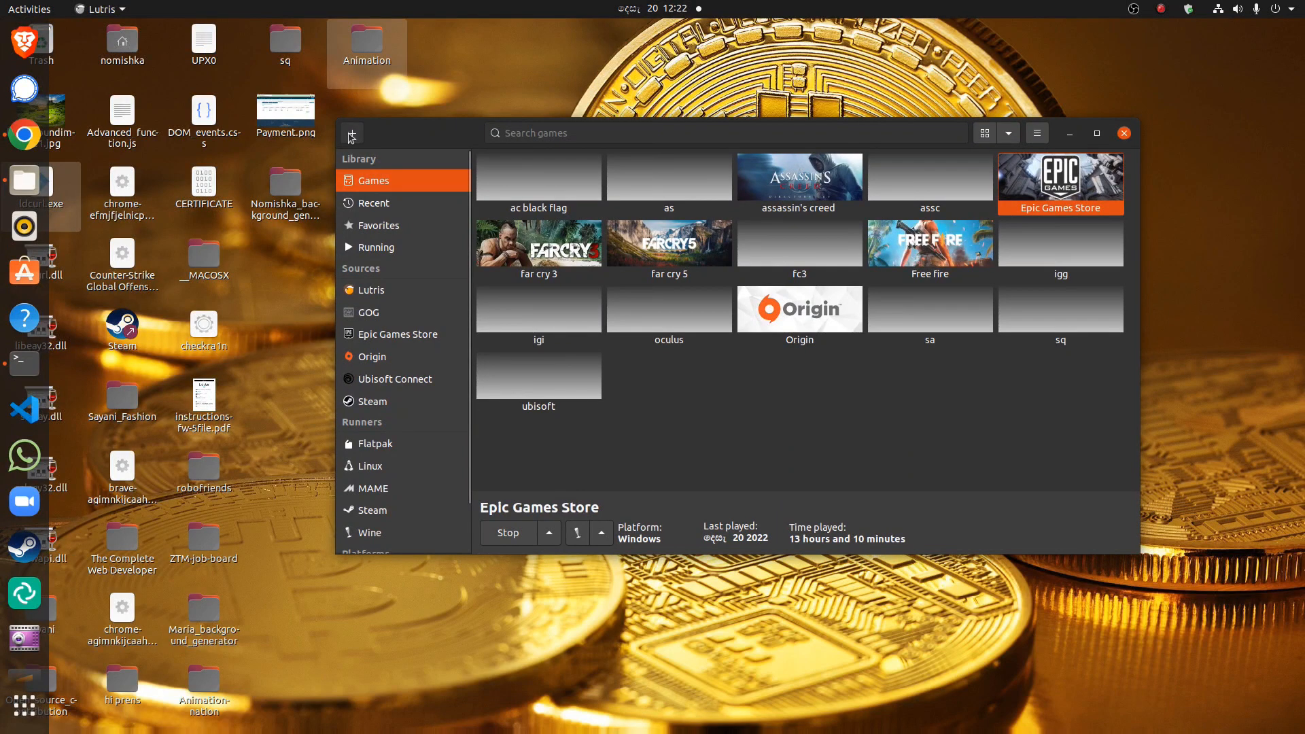
Step: Add a locally installed game named 'igi' with the Wine runner and reach its Game options
click(351, 133)
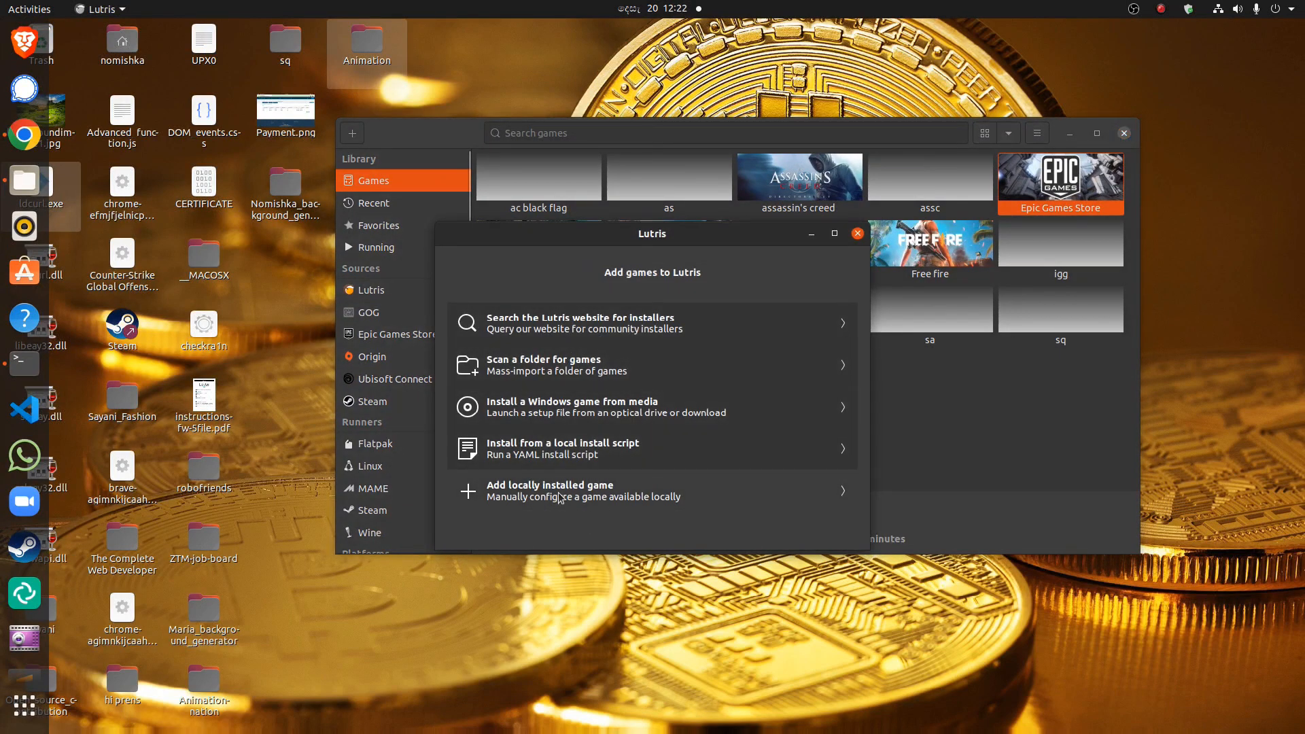
click(550, 491)
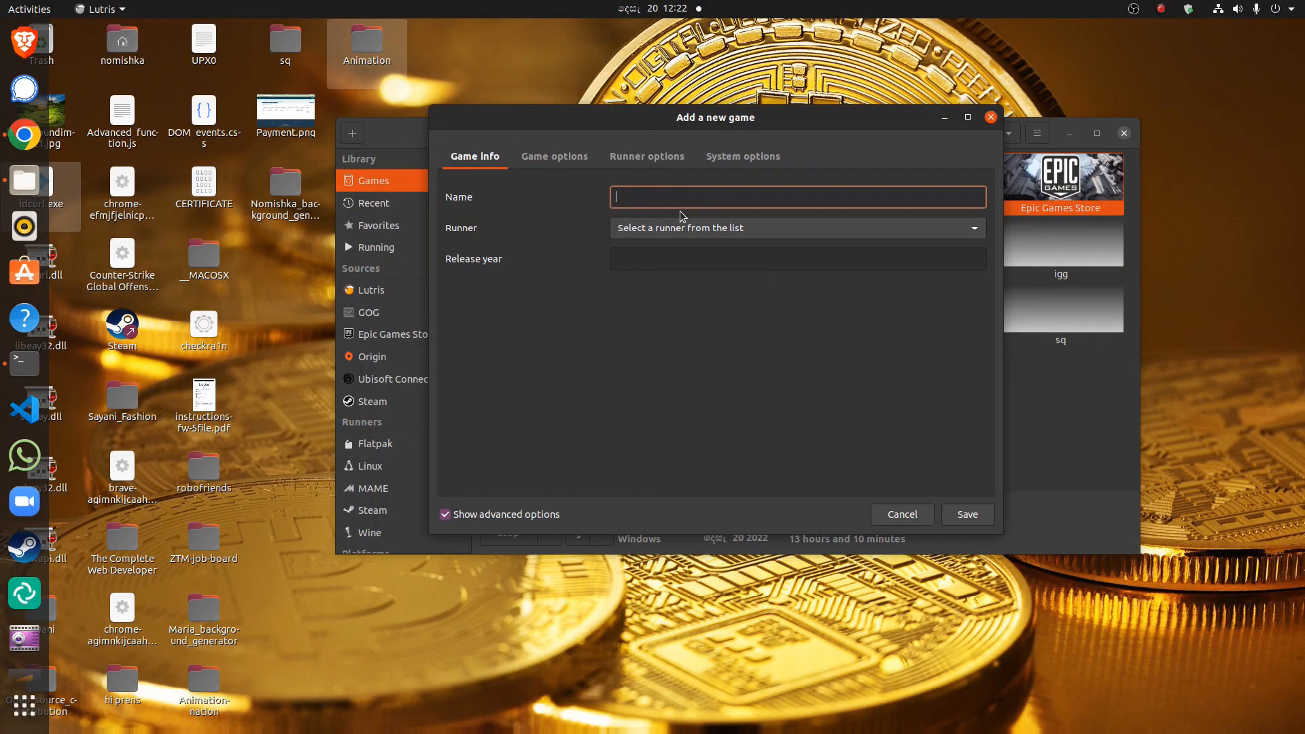
text(igi)
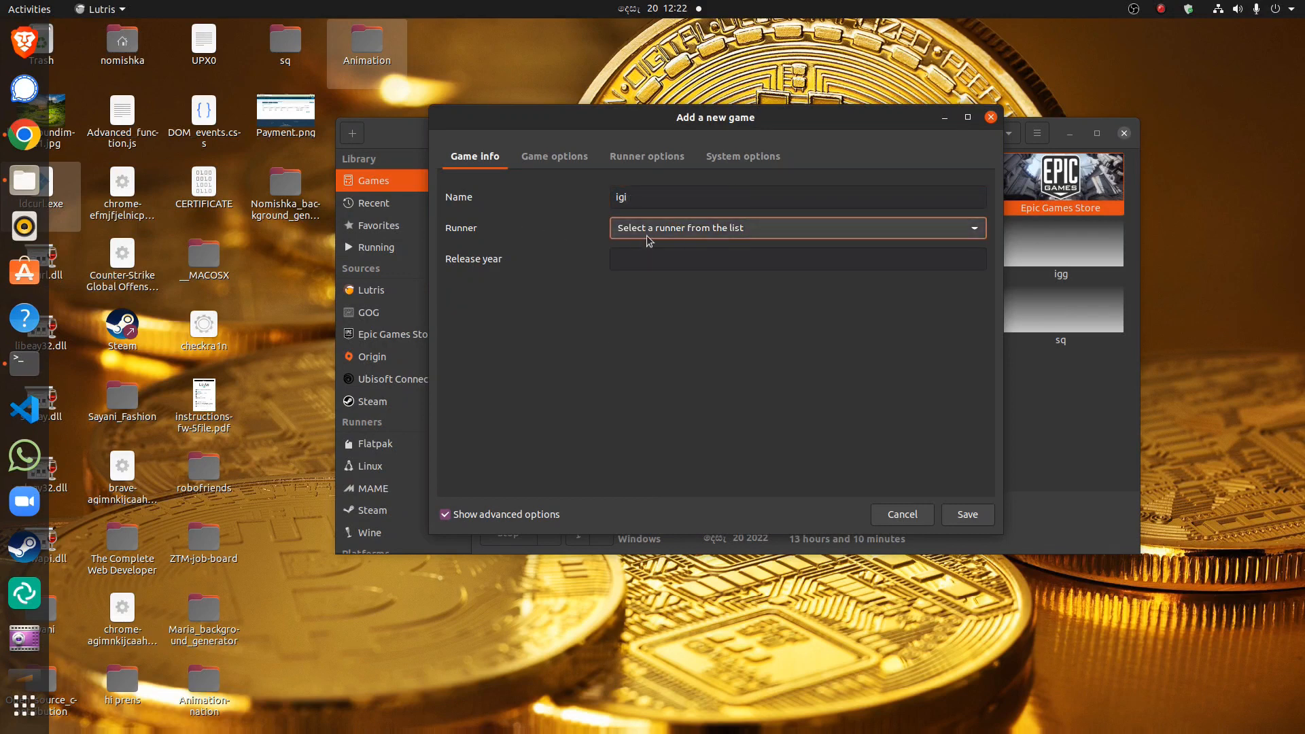
click(798, 228)
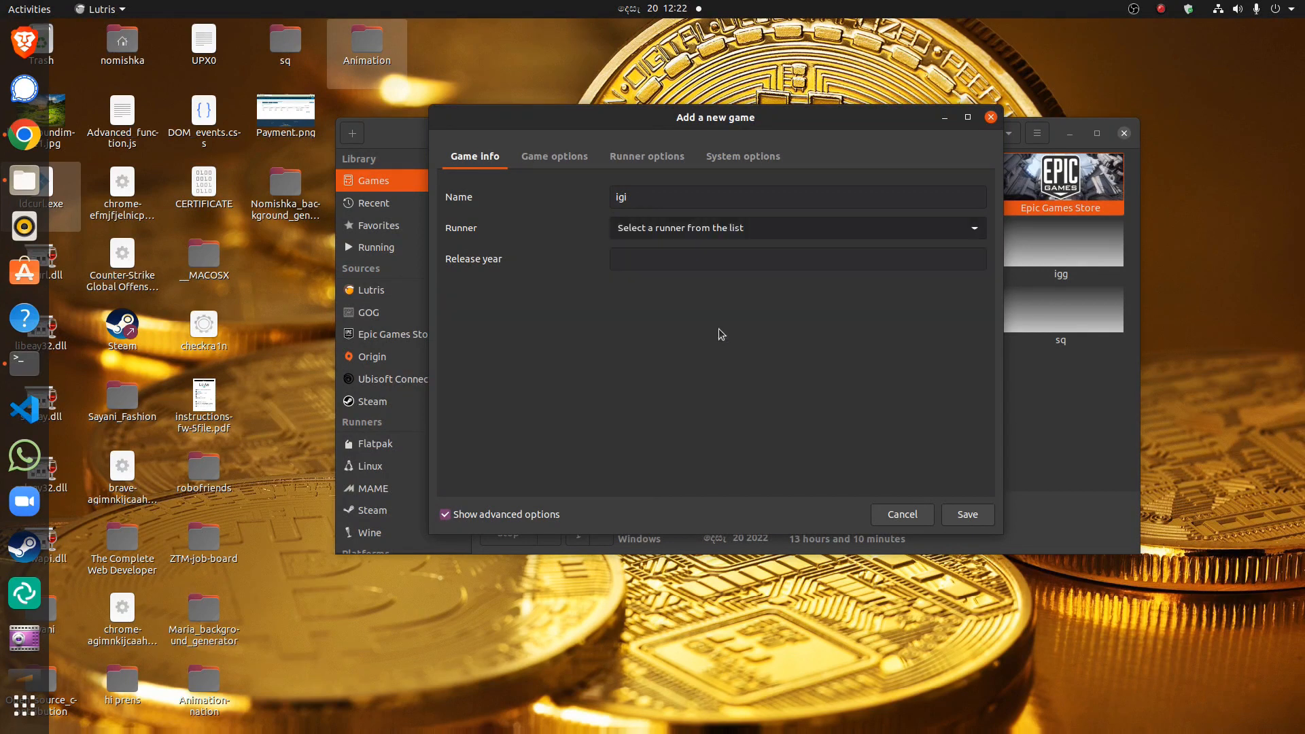
click(555, 157)
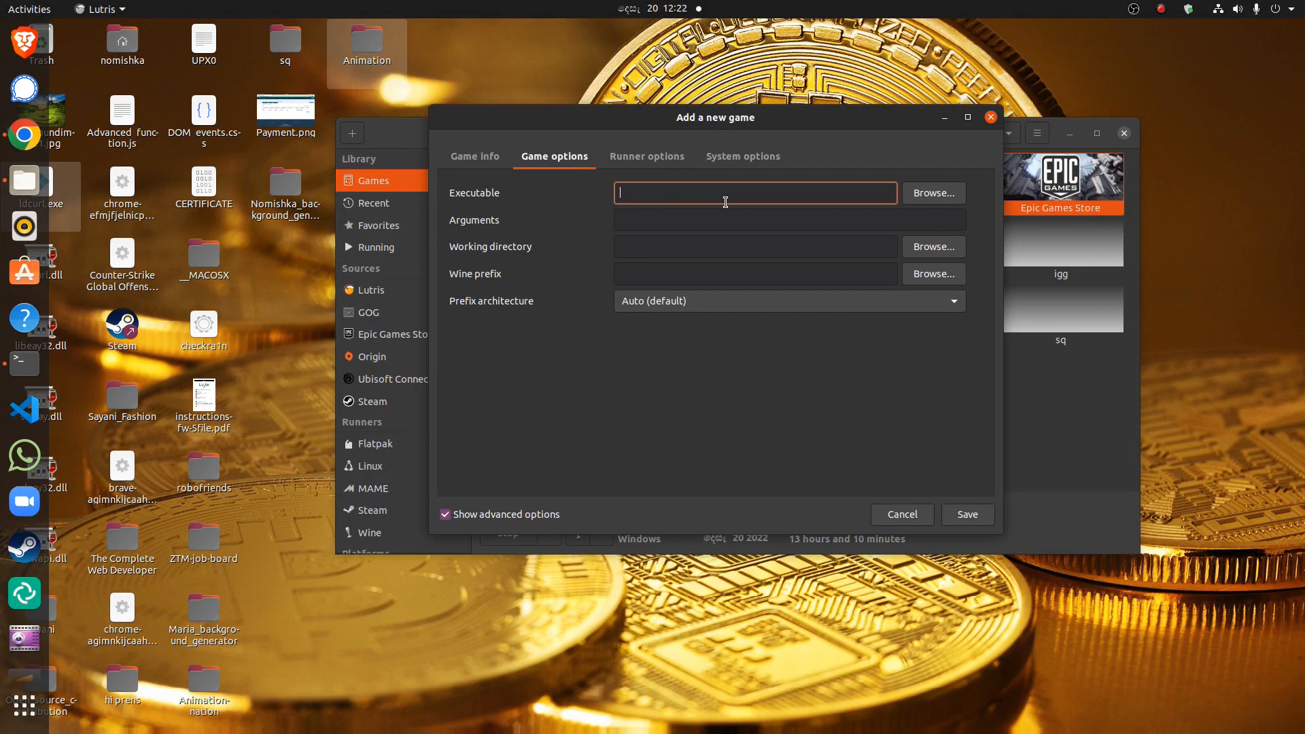
mouse_move(692, 199)
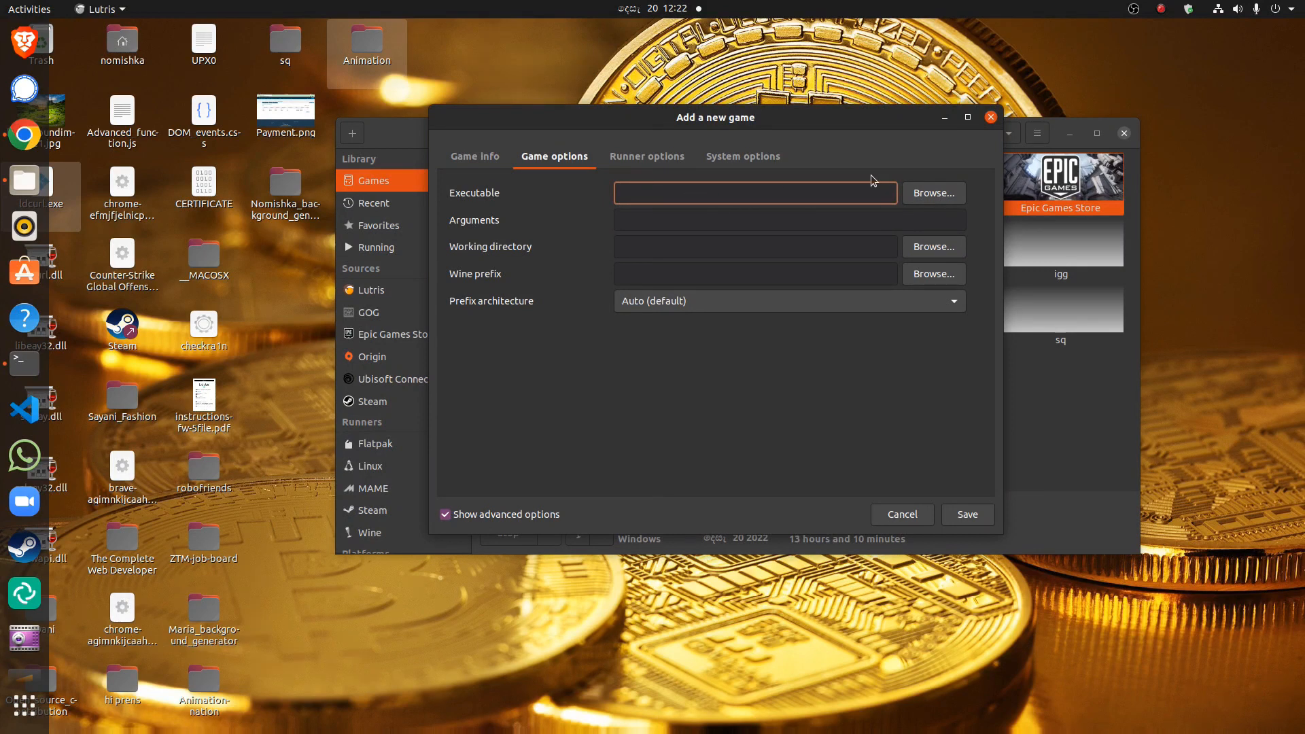
Step: Browse Documents and Downloads for the igi executable, then leave the file picker
click(933, 193)
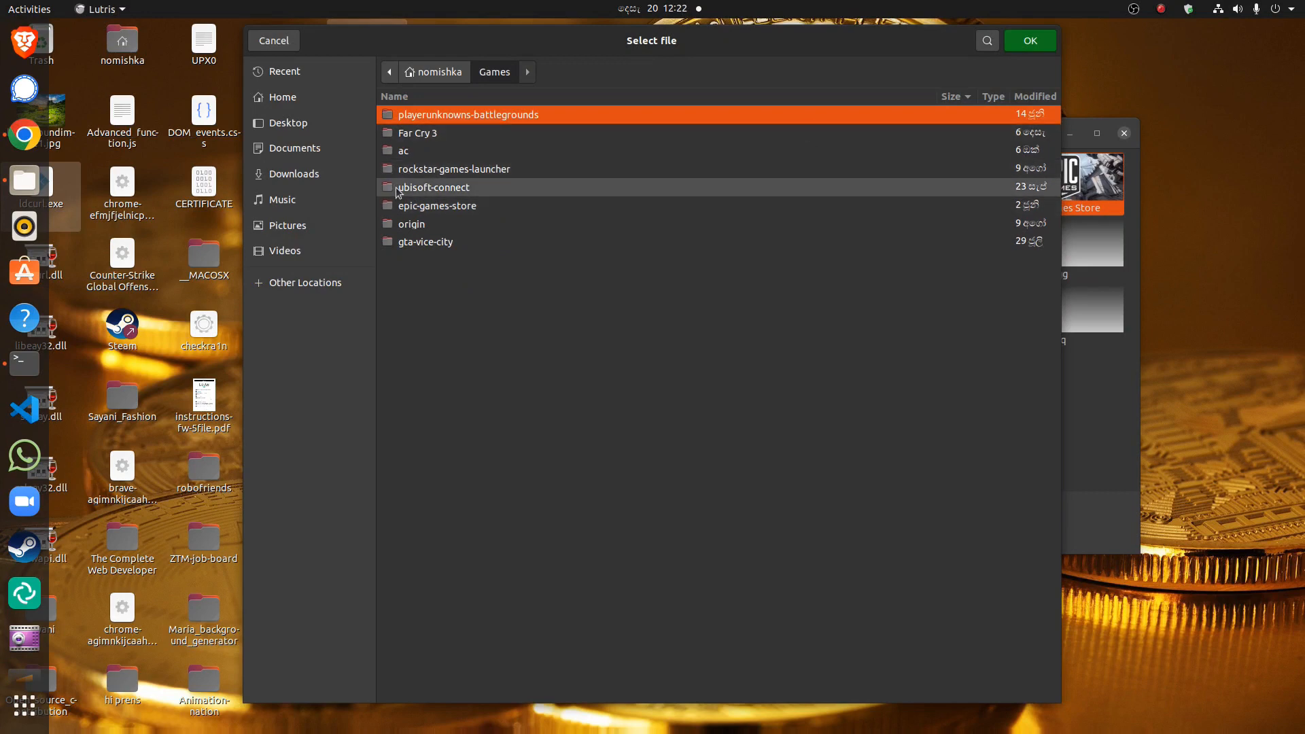
click(294, 148)
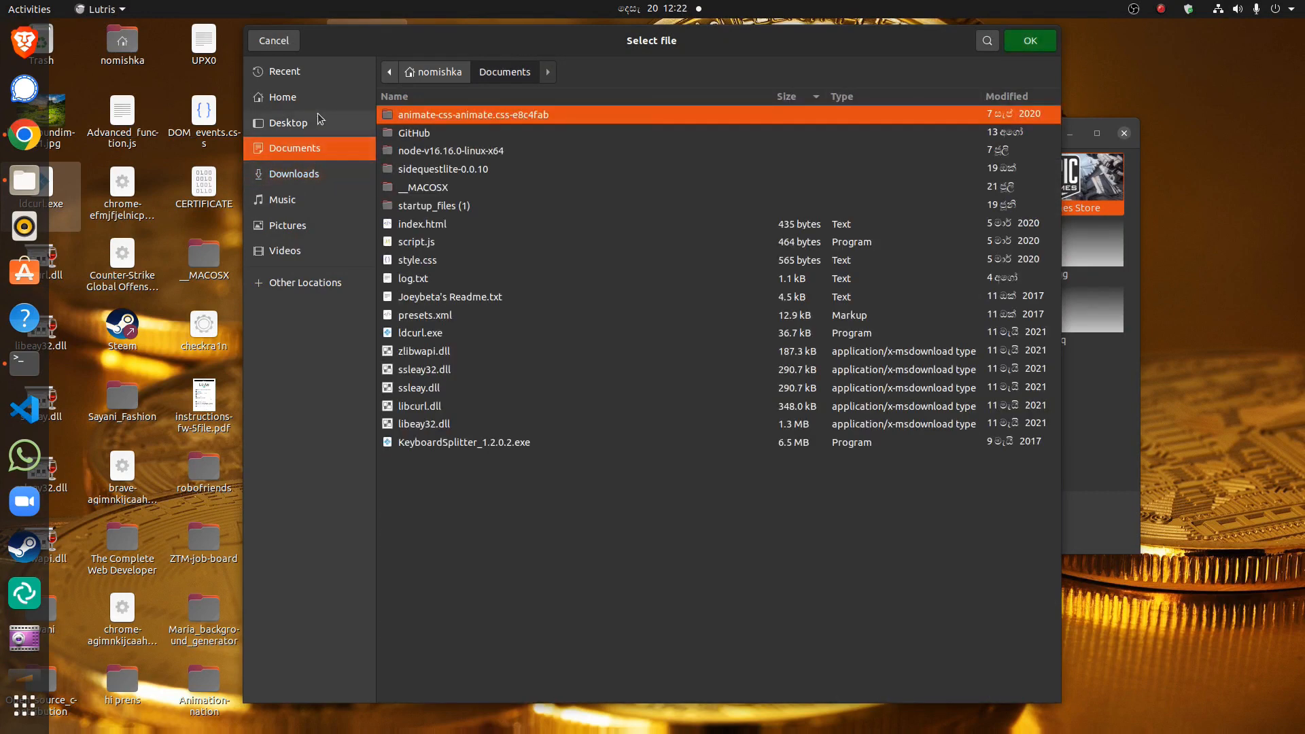
click(294, 174)
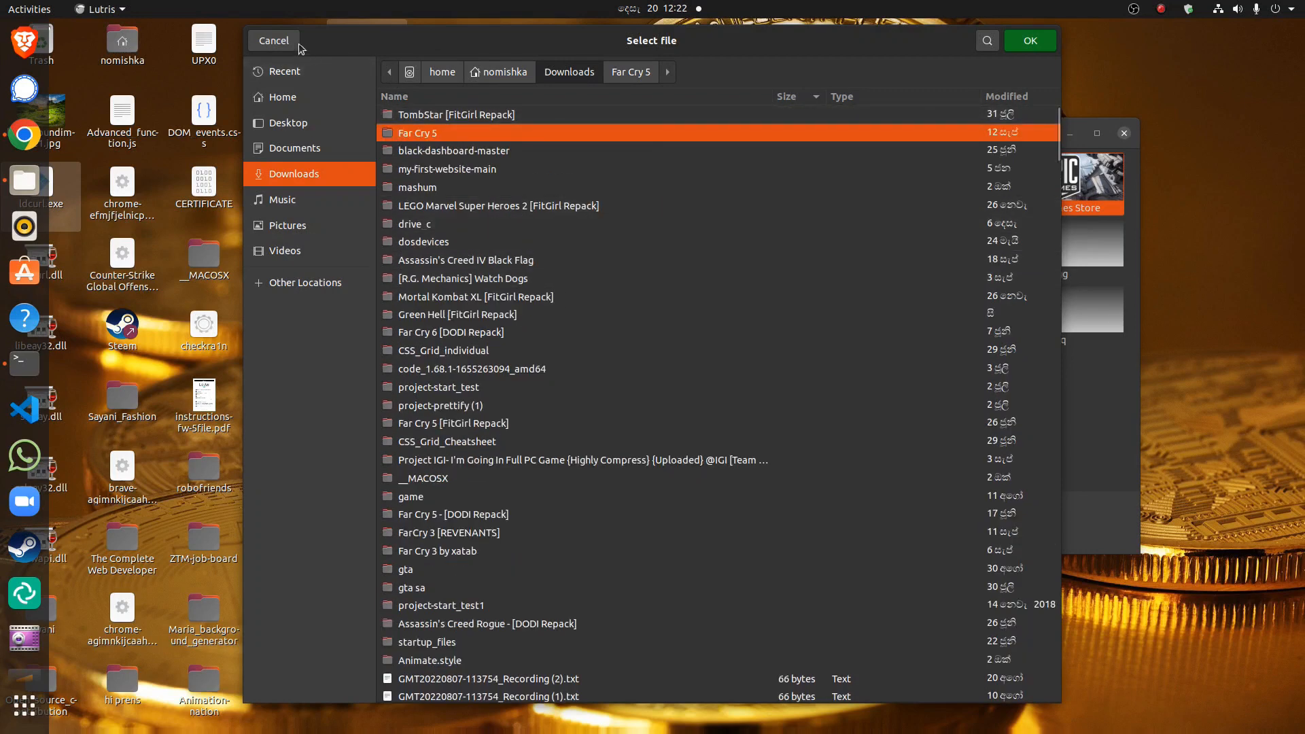
mouse_move(476, 354)
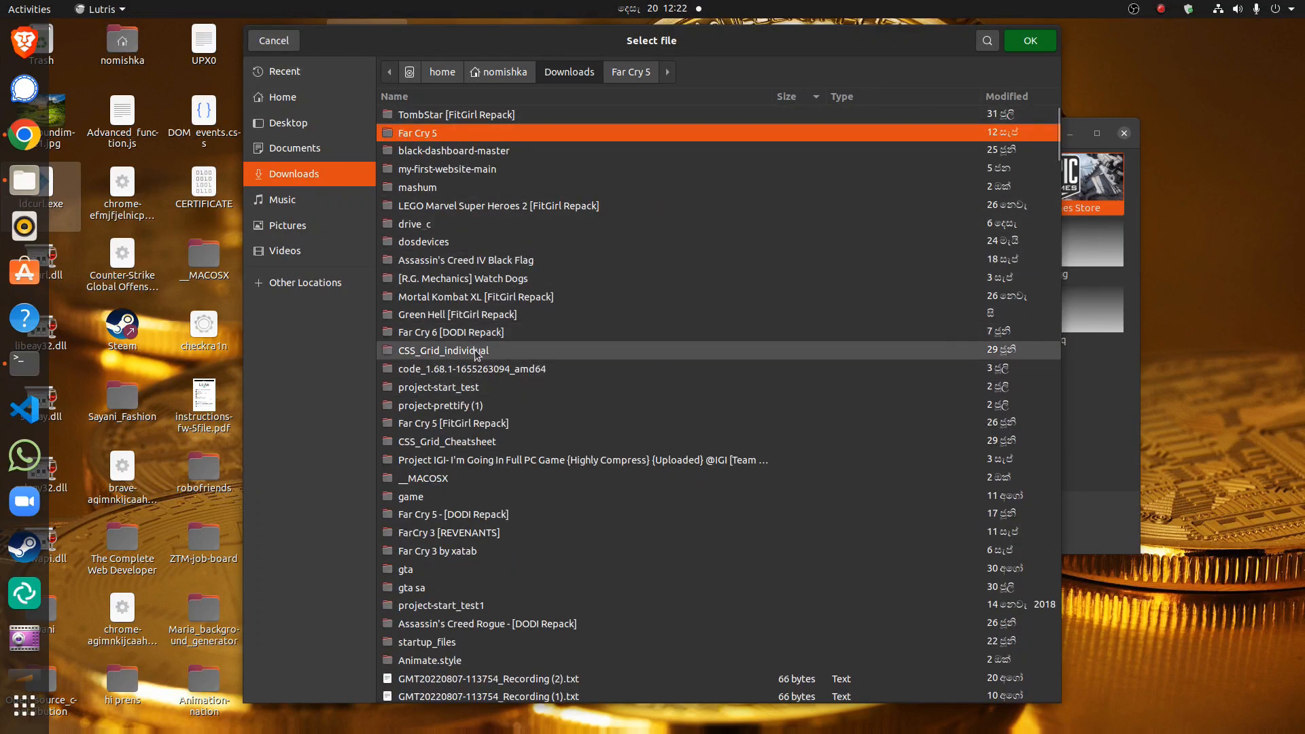
scroll(down, 3)
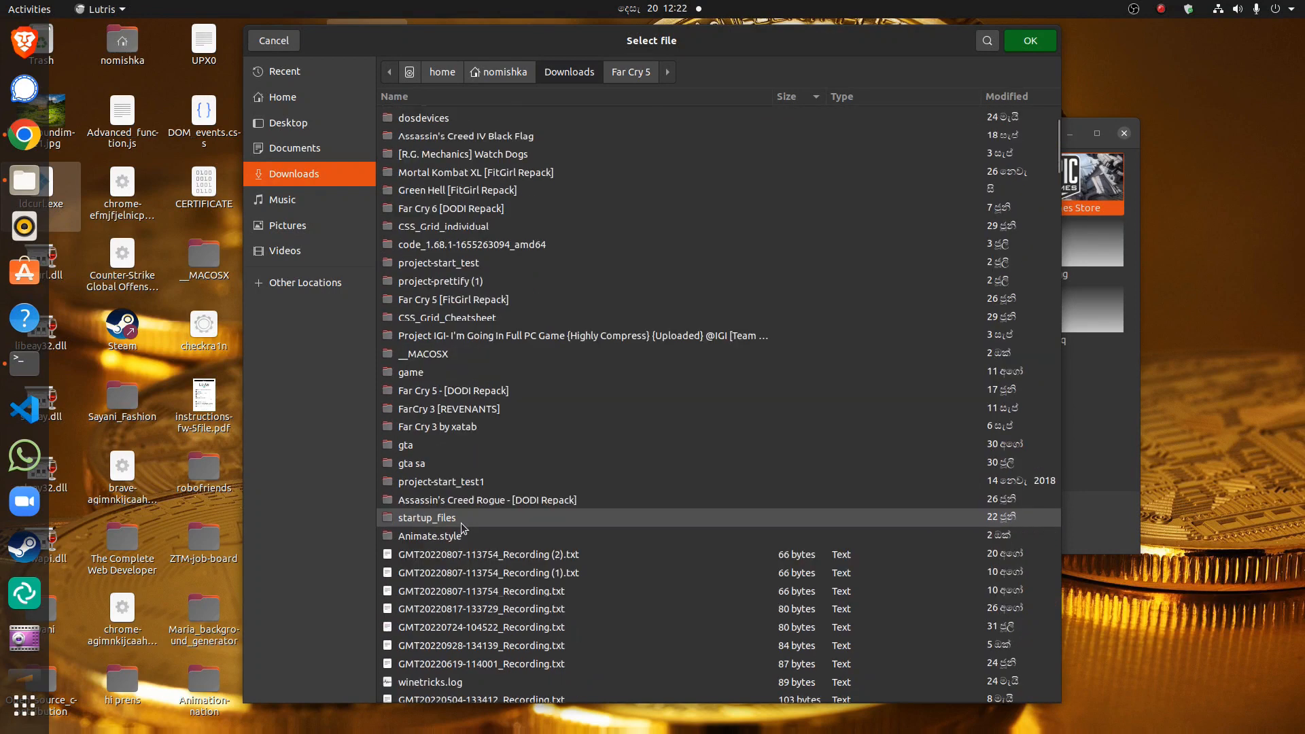
click(273, 40)
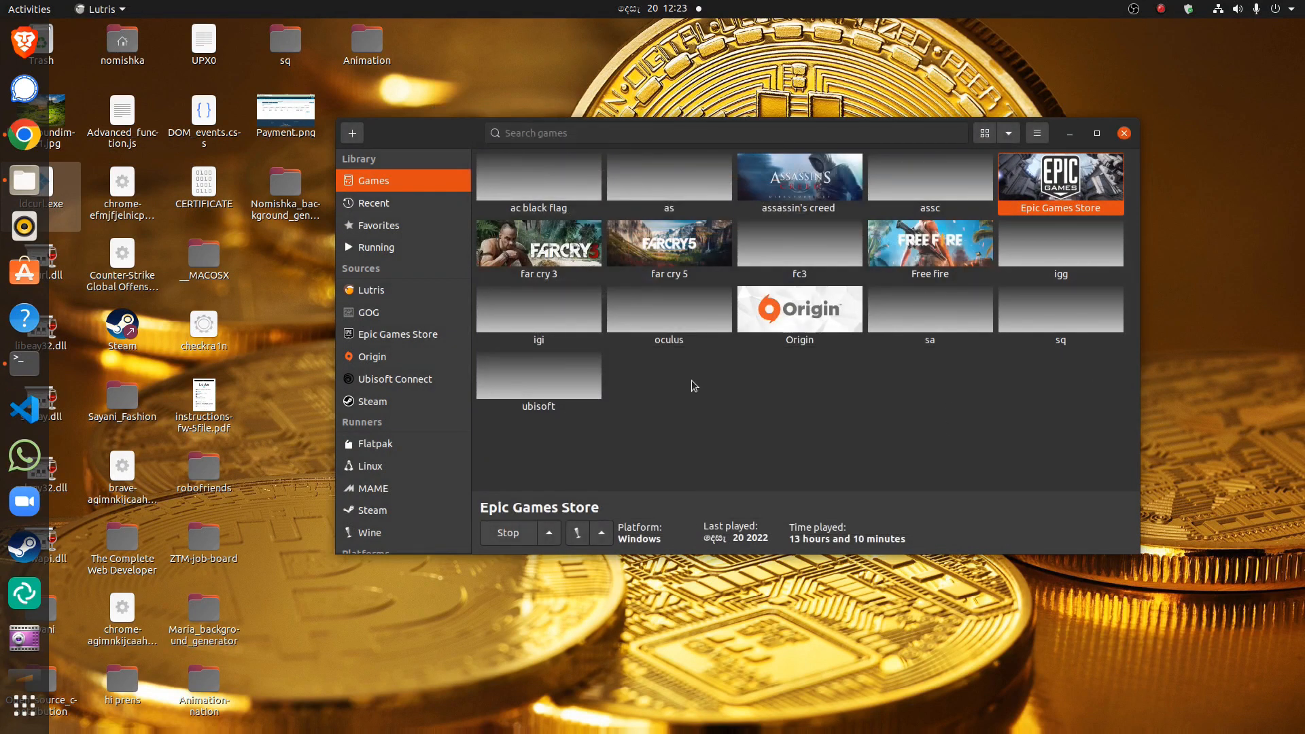
mouse_move(674, 370)
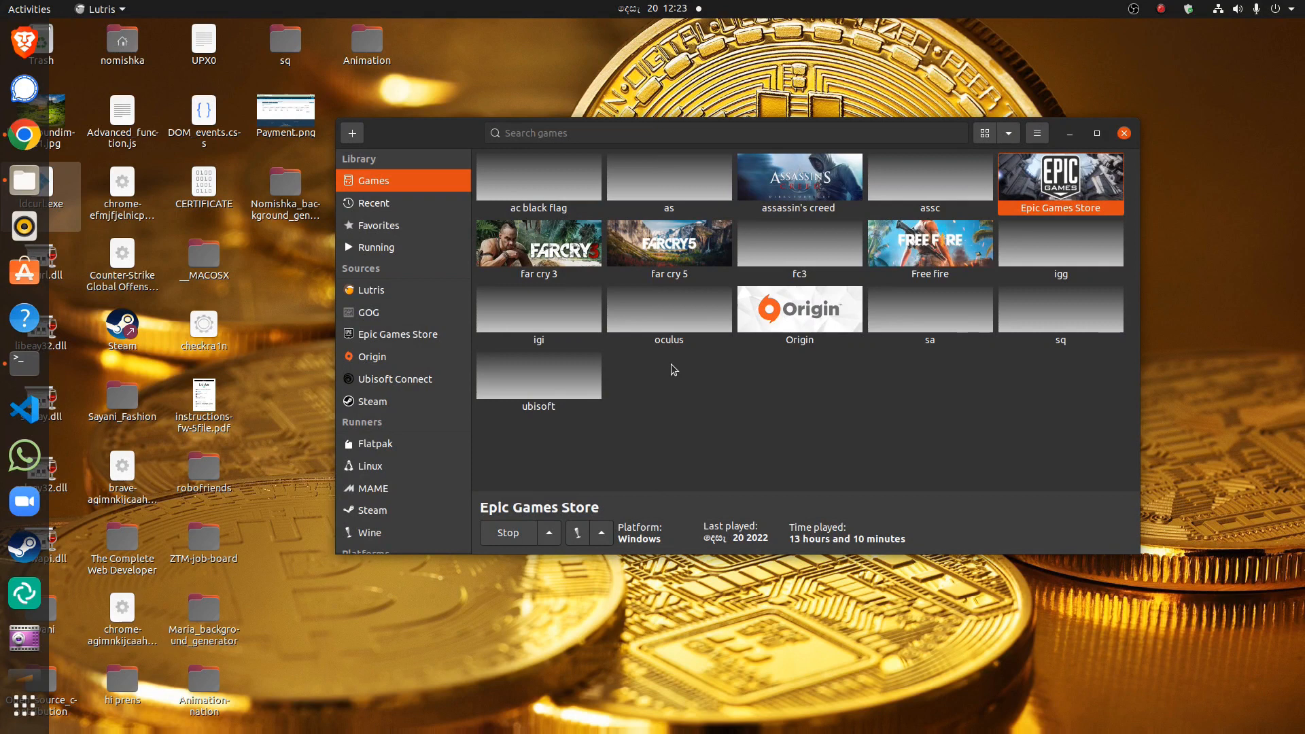
Step: Launch the igi game from the library and close the Lutris window
click(538, 309)
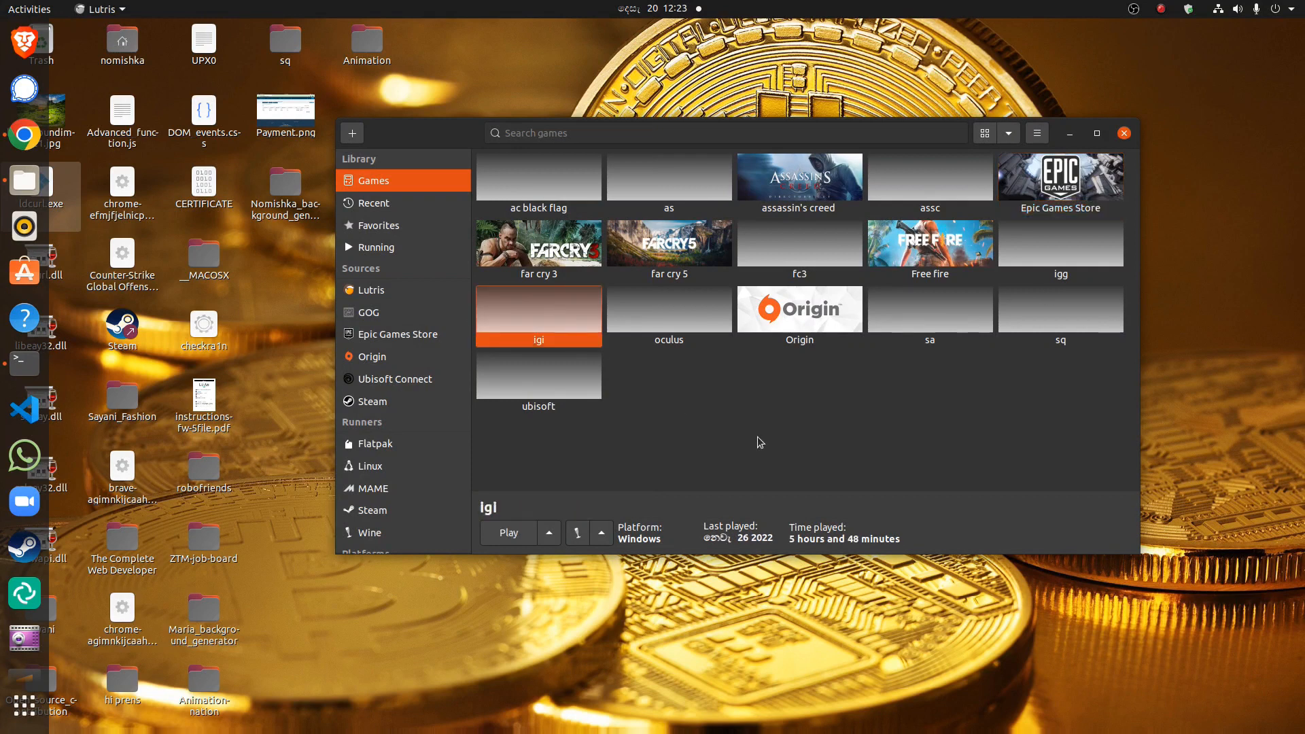
mouse_move(582, 266)
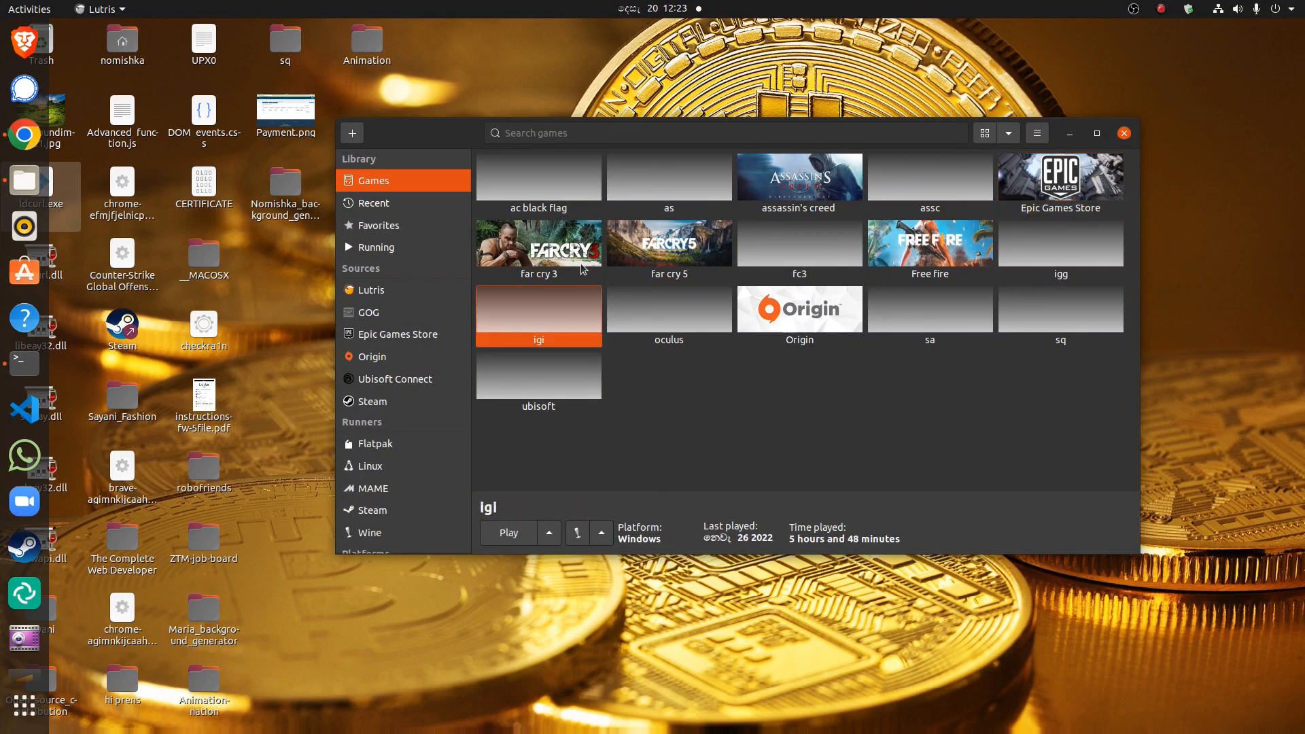
mouse_move(1153, 399)
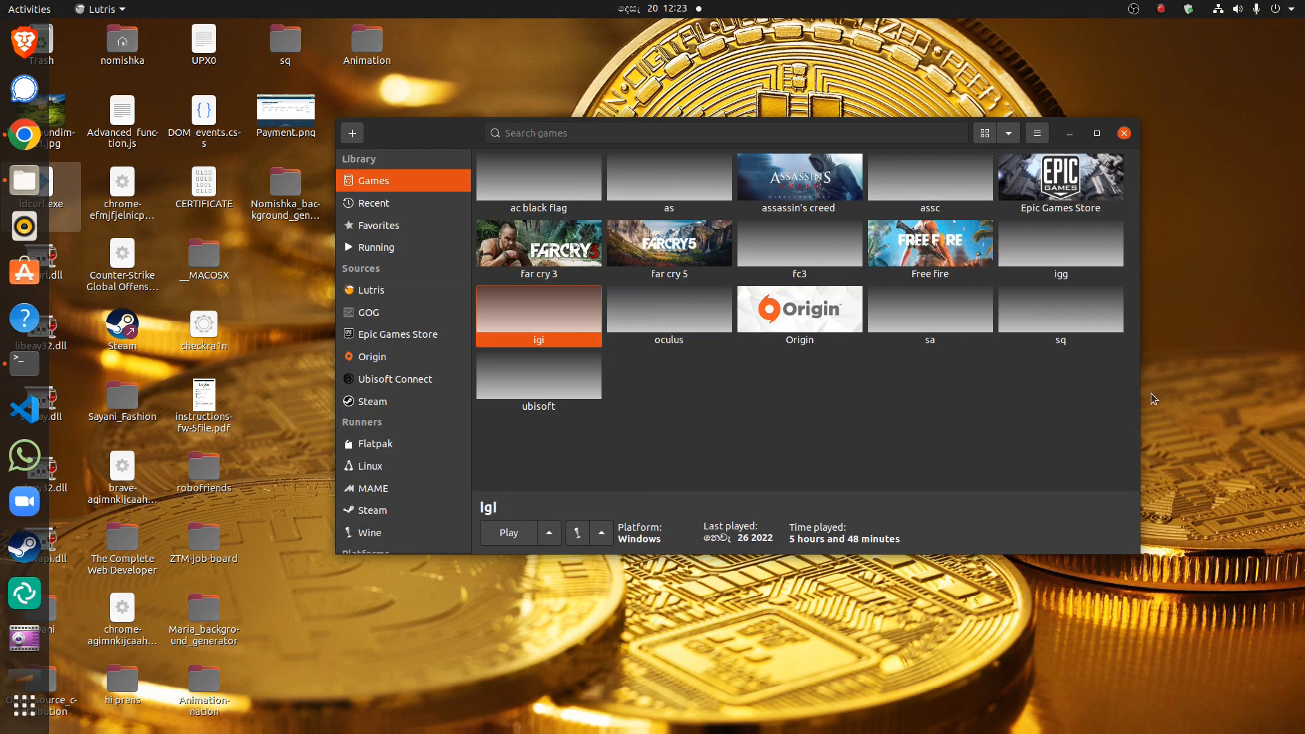
mouse_move(555, 174)
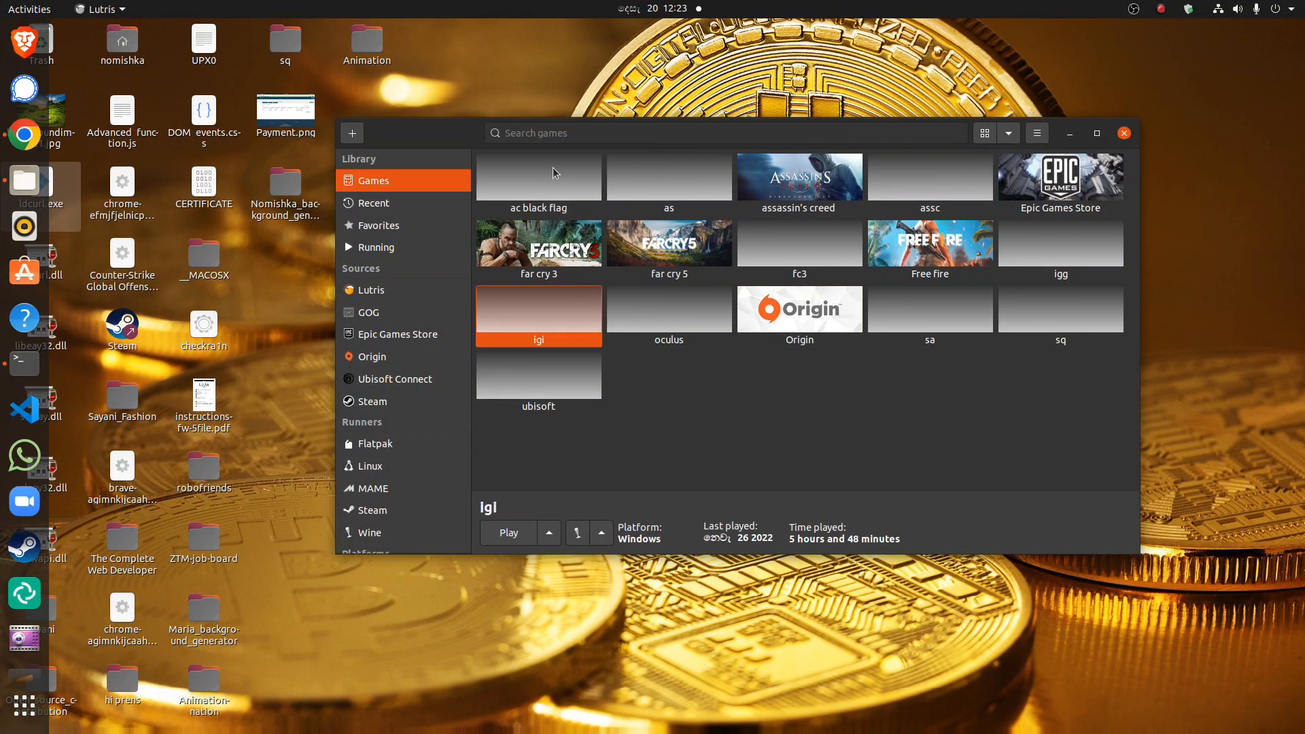
mouse_move(522, 200)
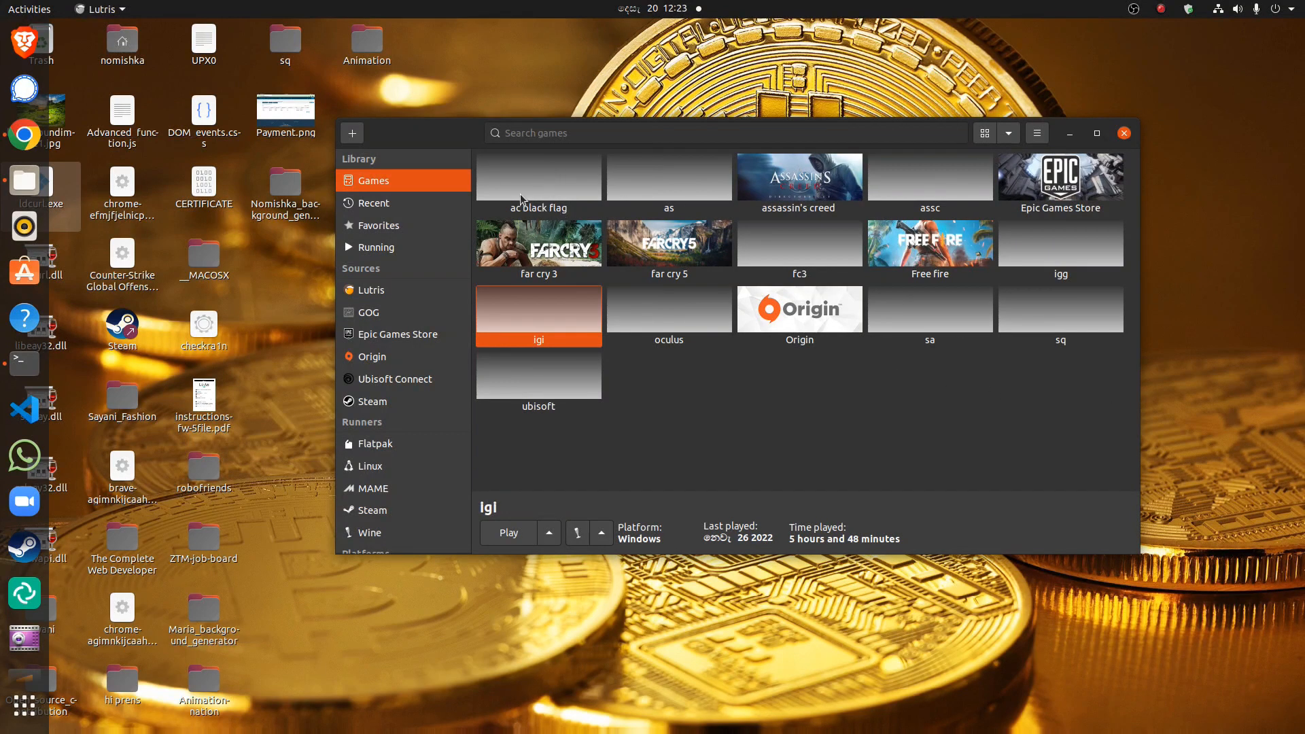
mouse_move(566, 304)
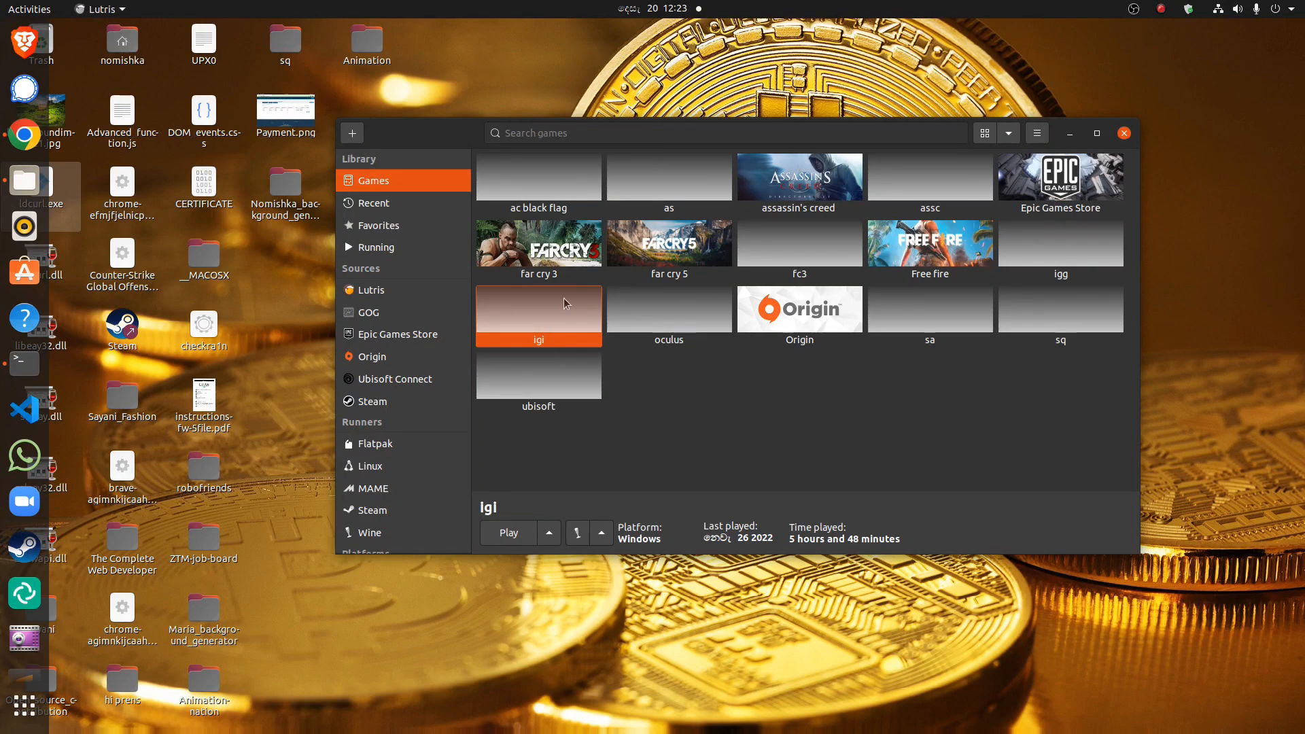
click(508, 533)
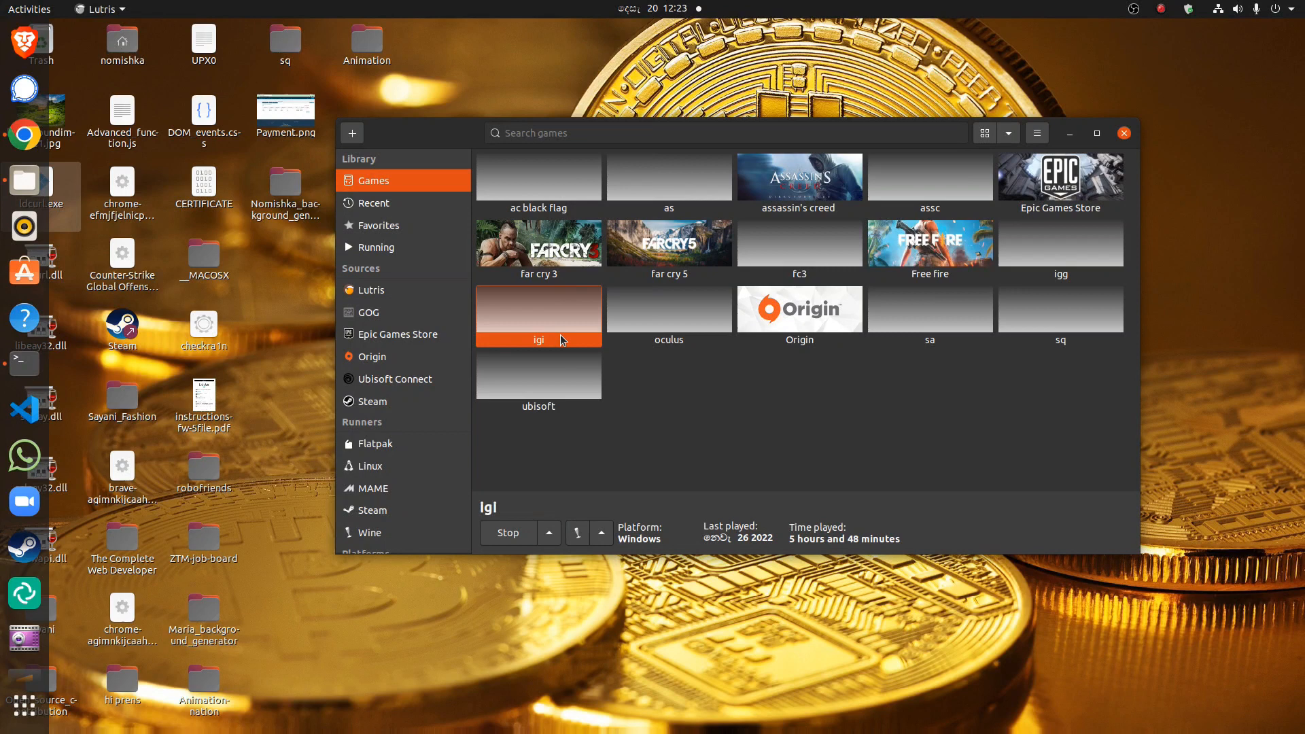
mouse_move(1108, 149)
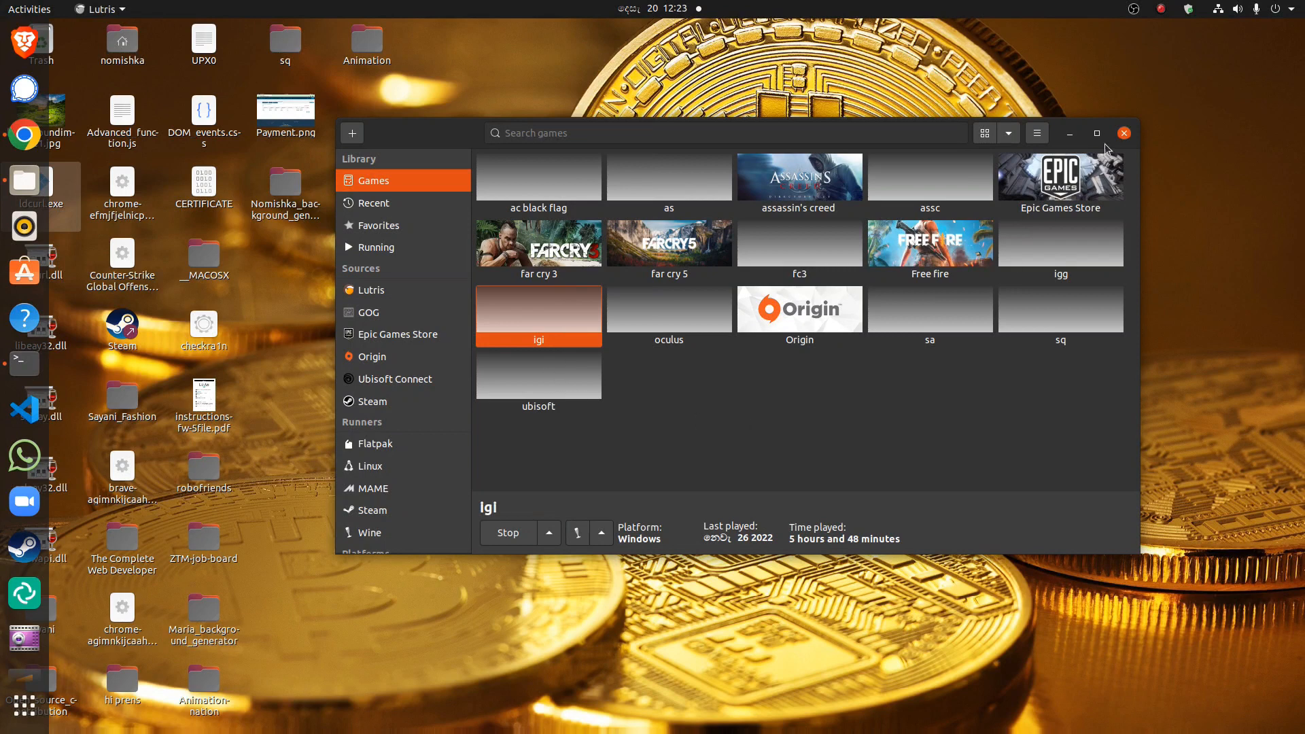
click(1125, 133)
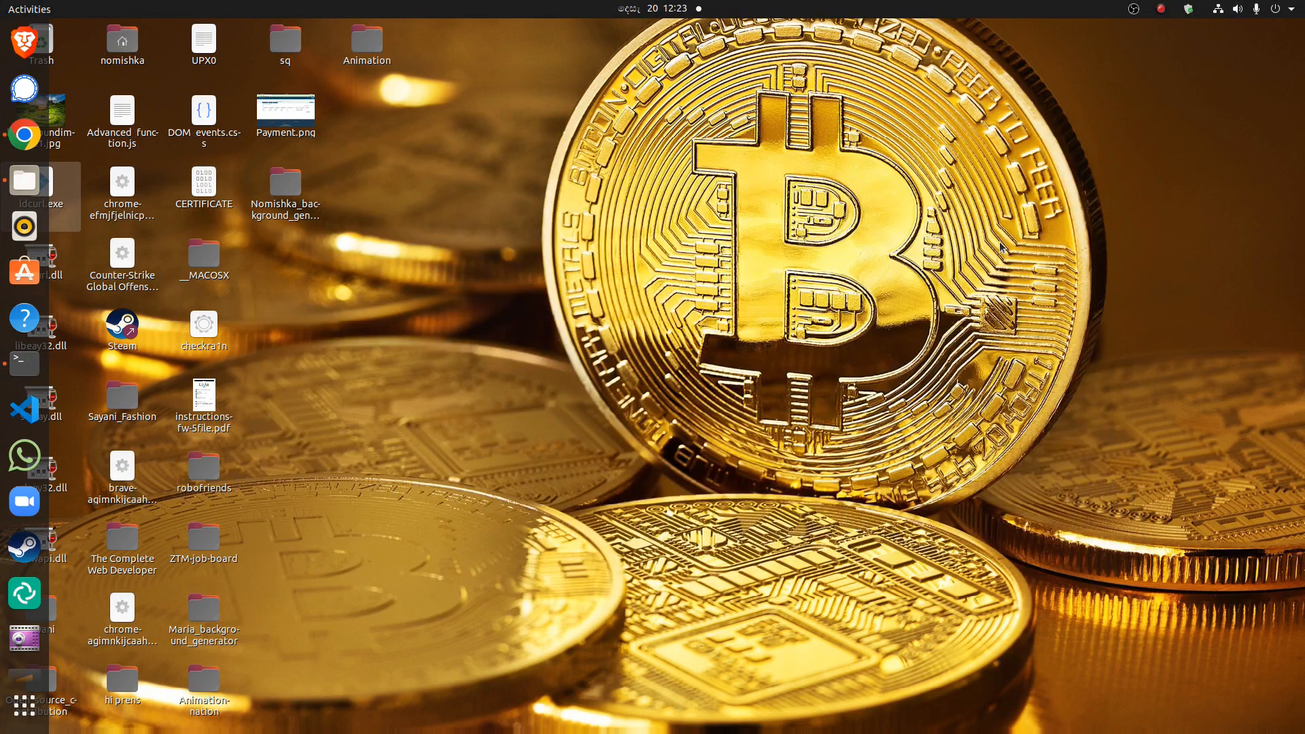
mouse_move(24, 455)
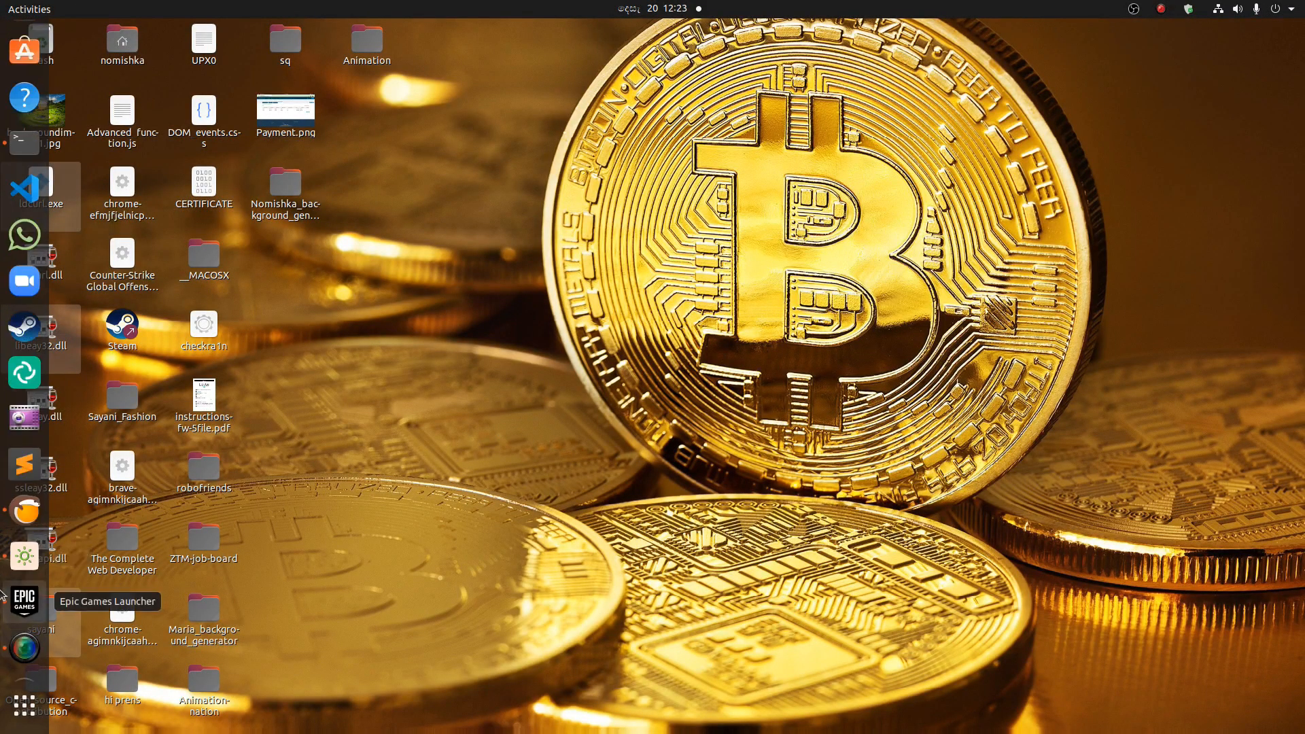
click(23, 601)
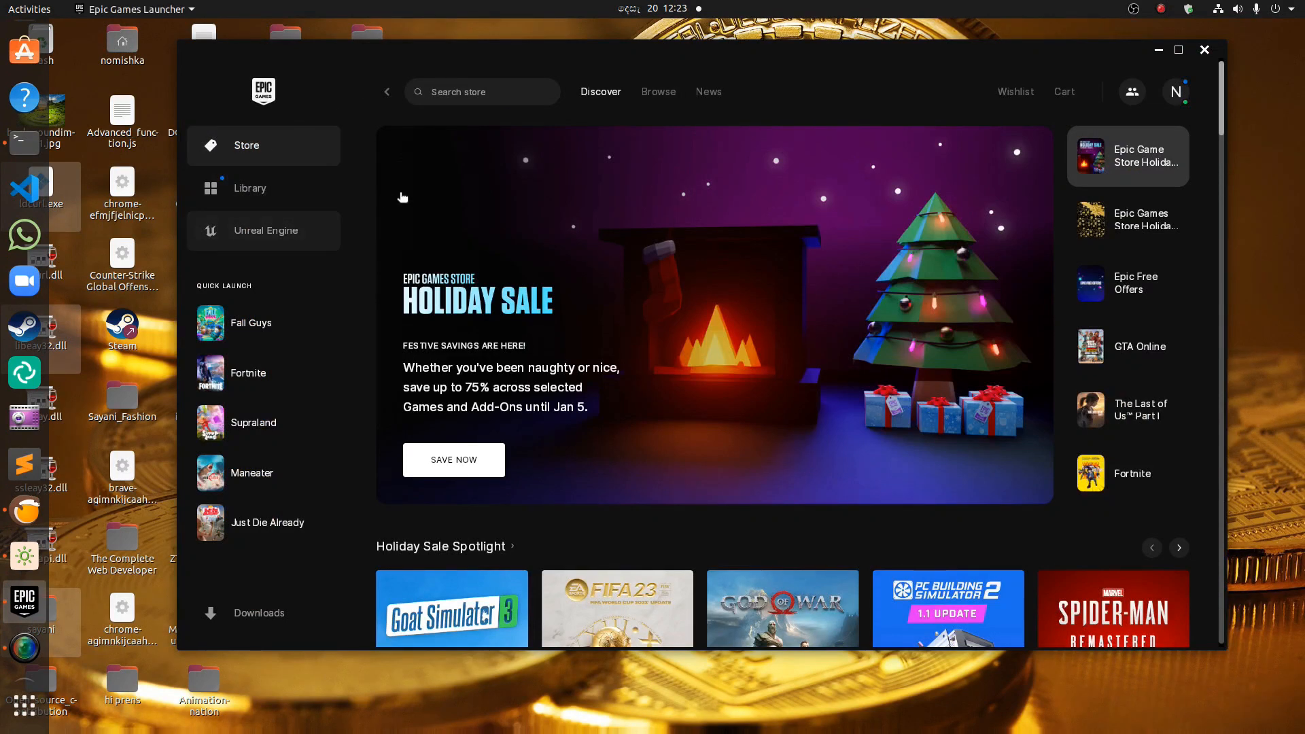
click(1205, 49)
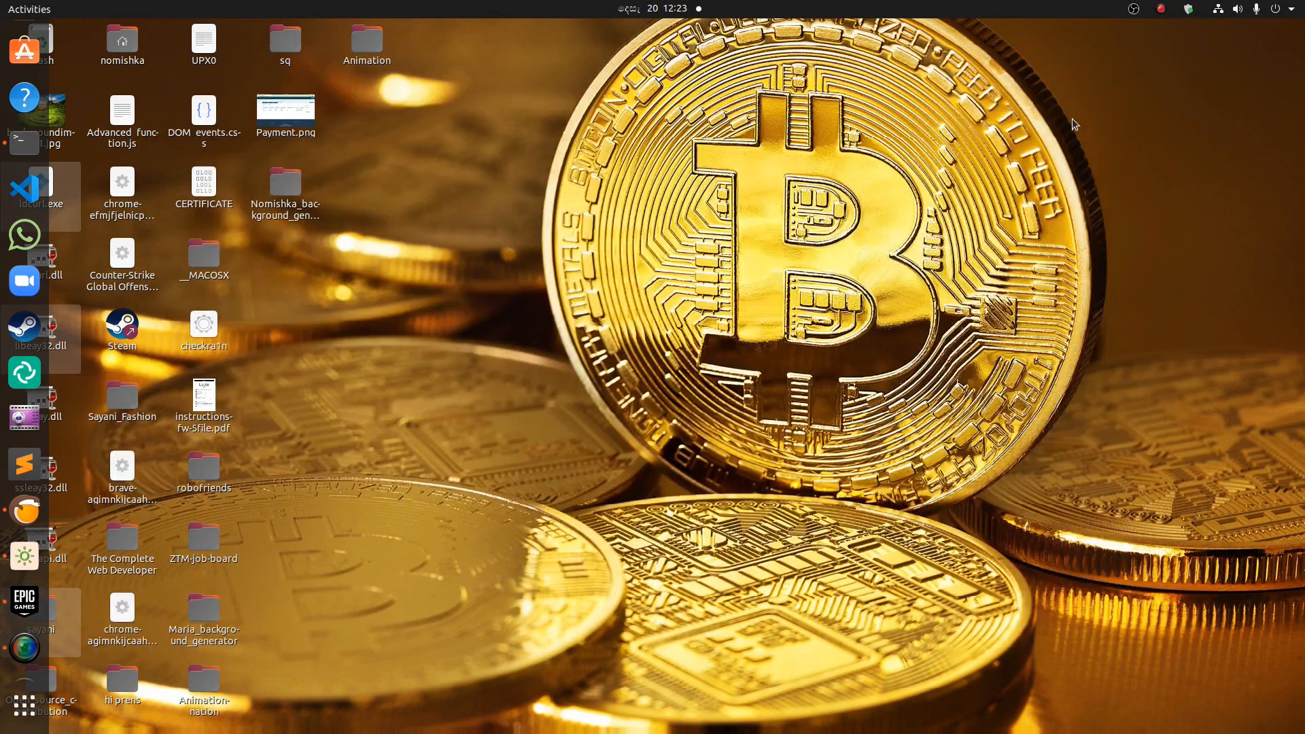
mouse_move(22, 283)
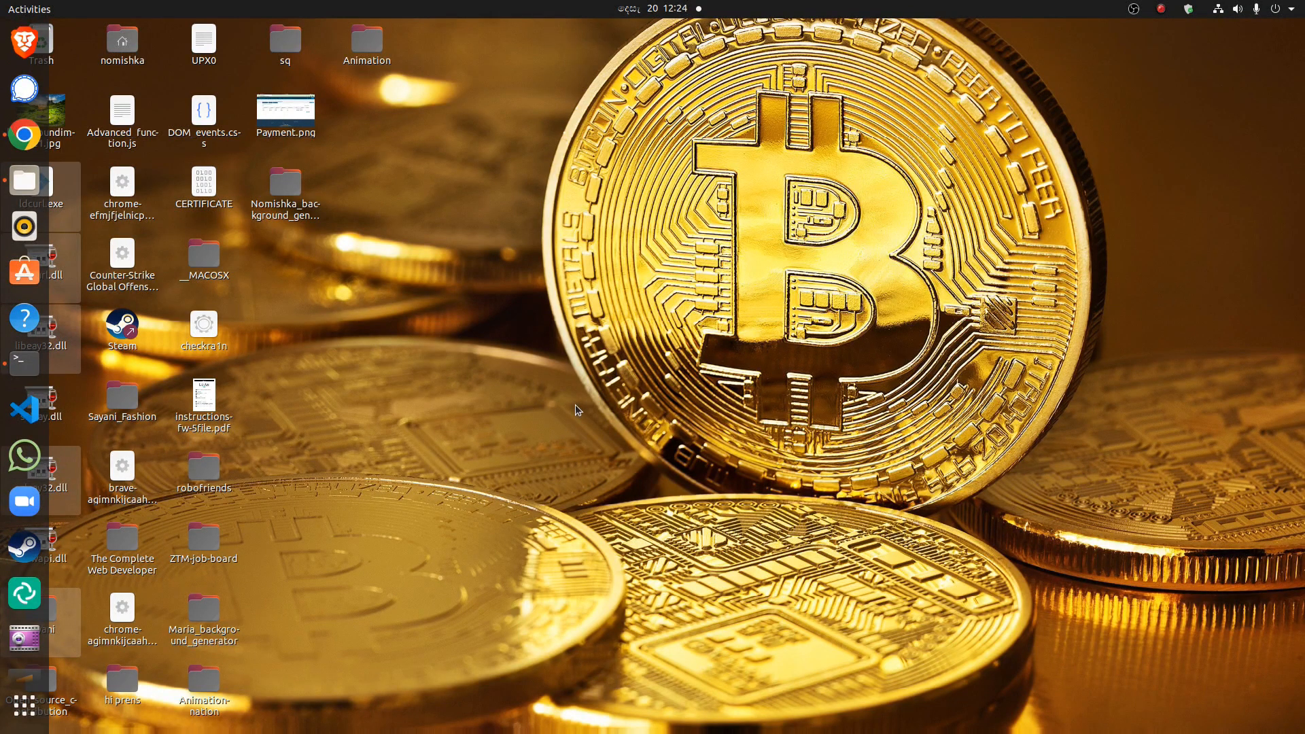
mouse_move(306, 443)
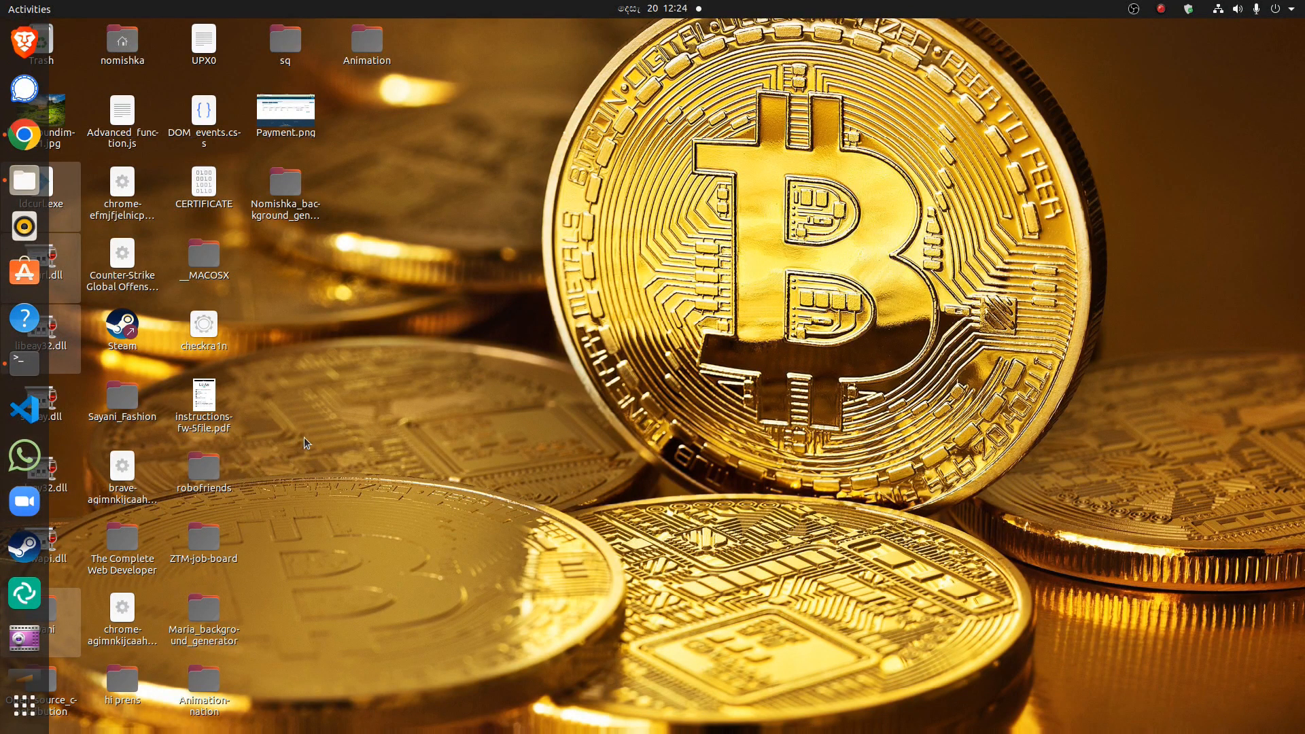
mouse_move(511, 421)
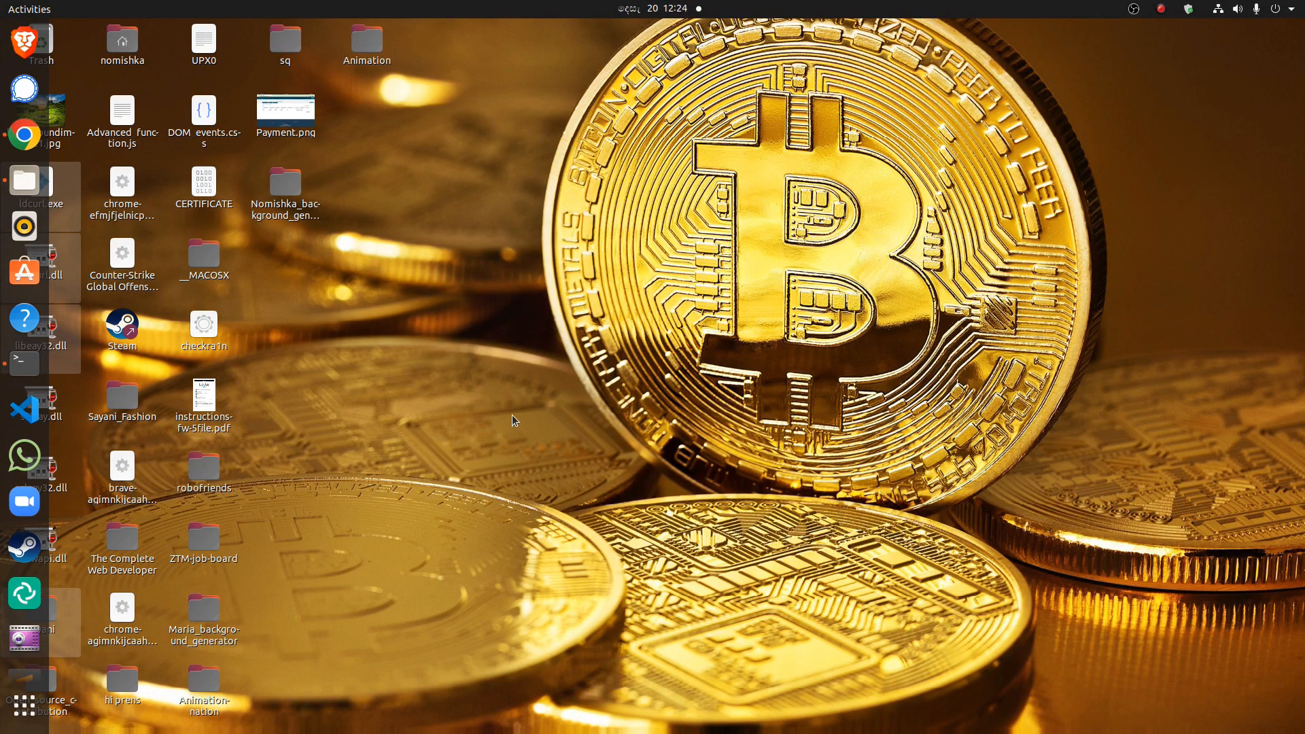
mouse_move(481, 462)
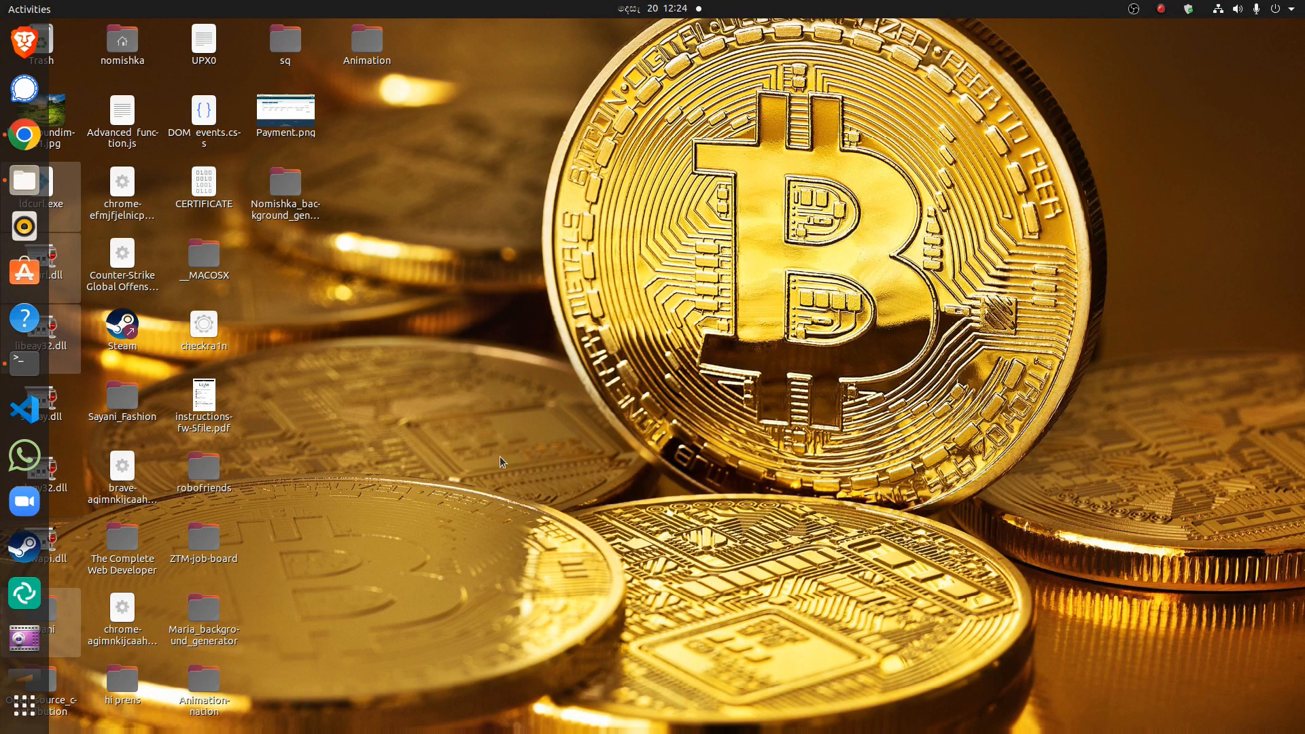
mouse_move(497, 546)
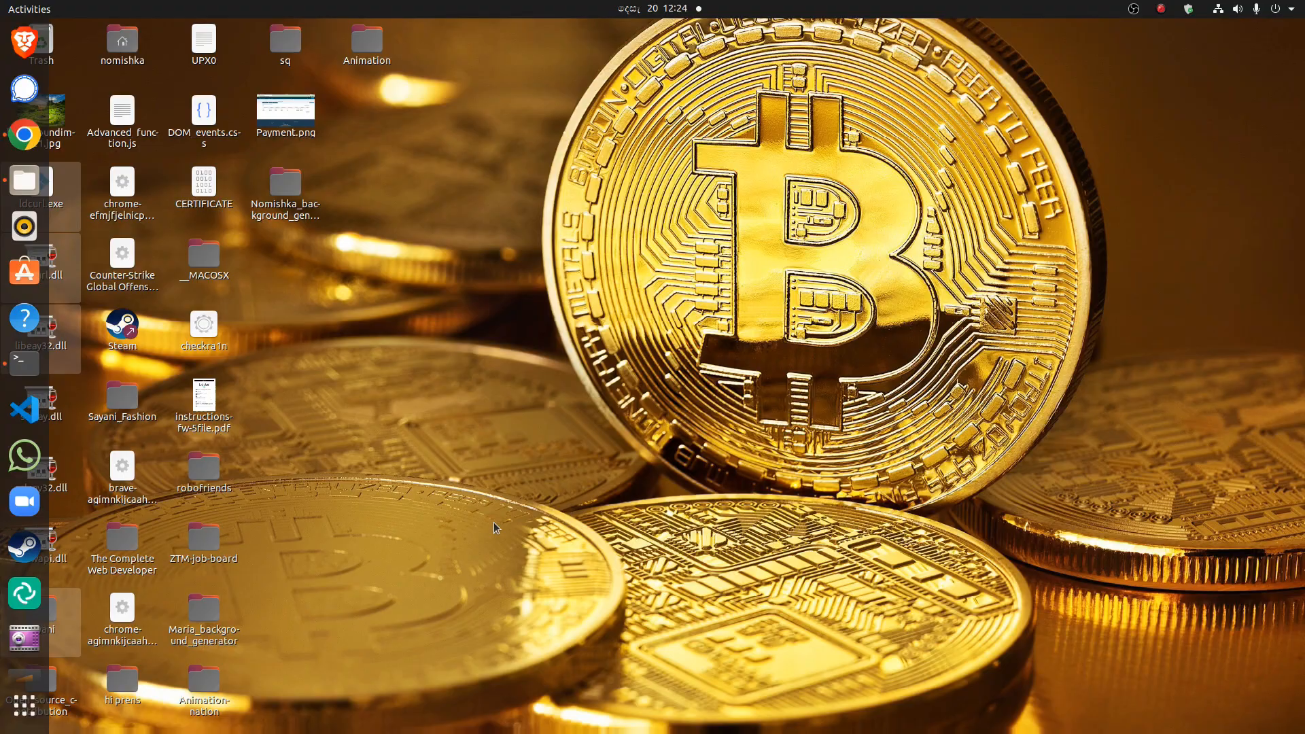